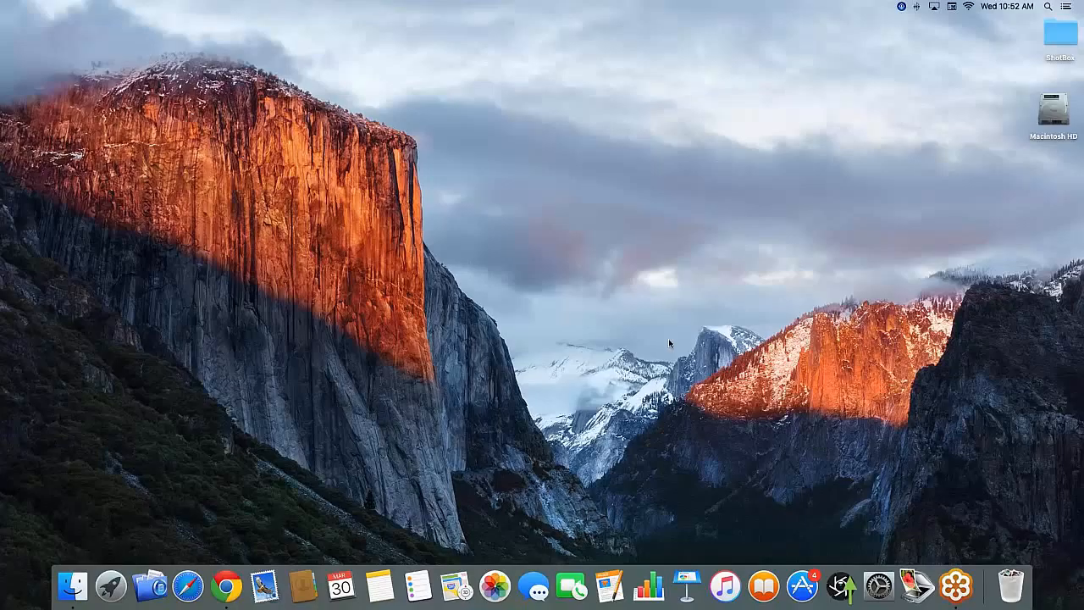
mouse_move(156, 587)
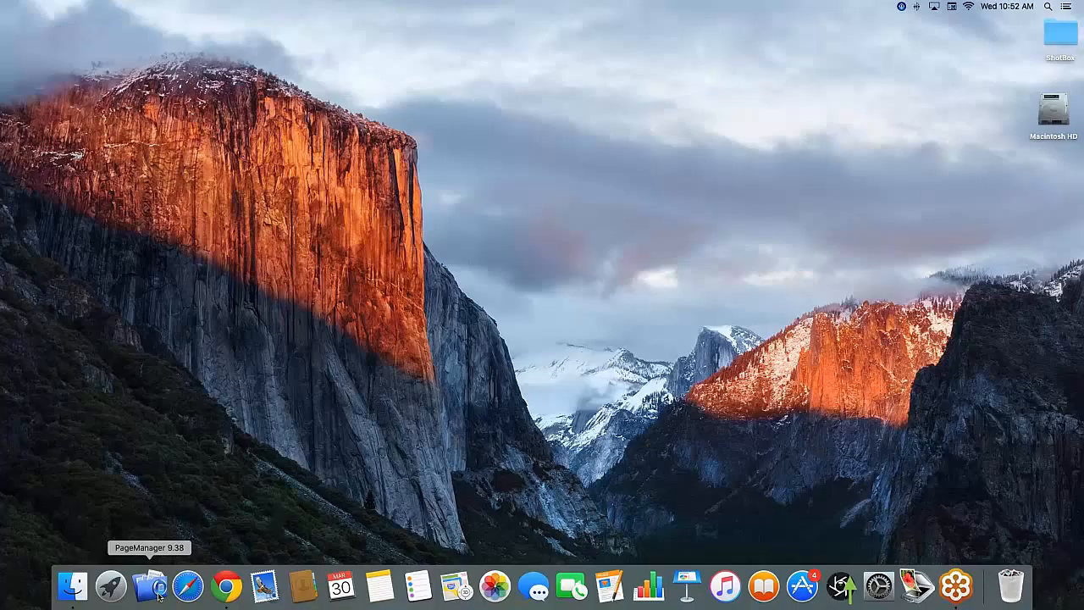
Step: Launch PageManager from the desktop and show its File menu commands
click(136, 584)
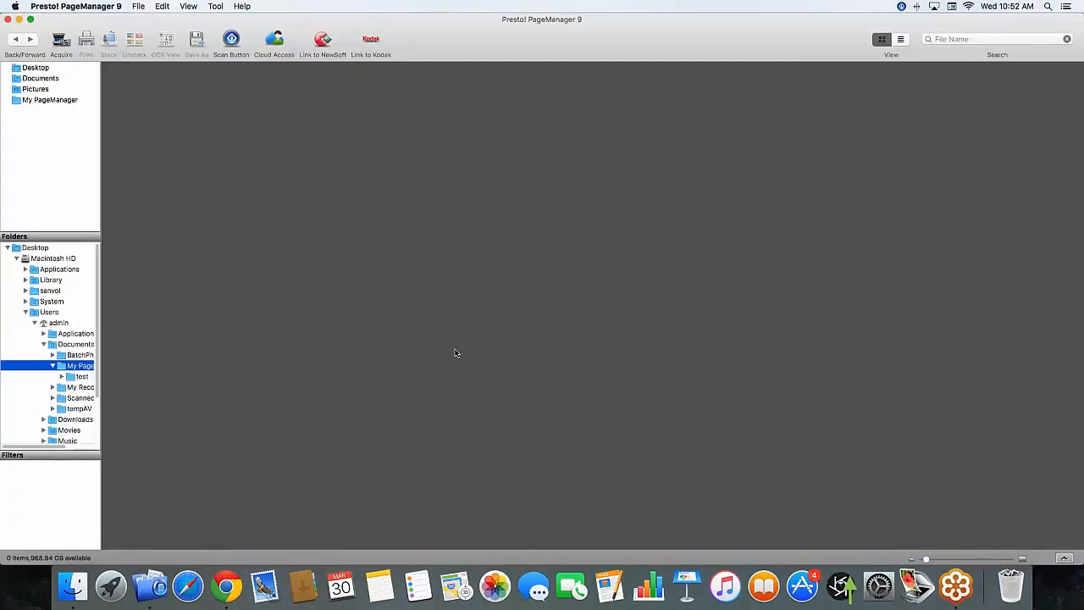
mouse_move(580, 214)
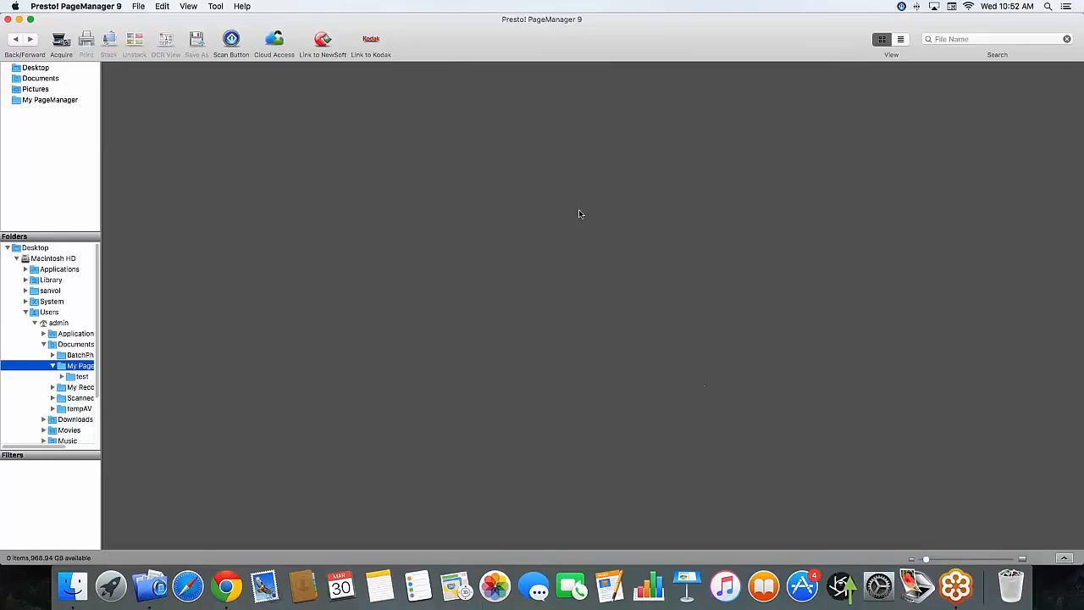
mouse_move(499, 200)
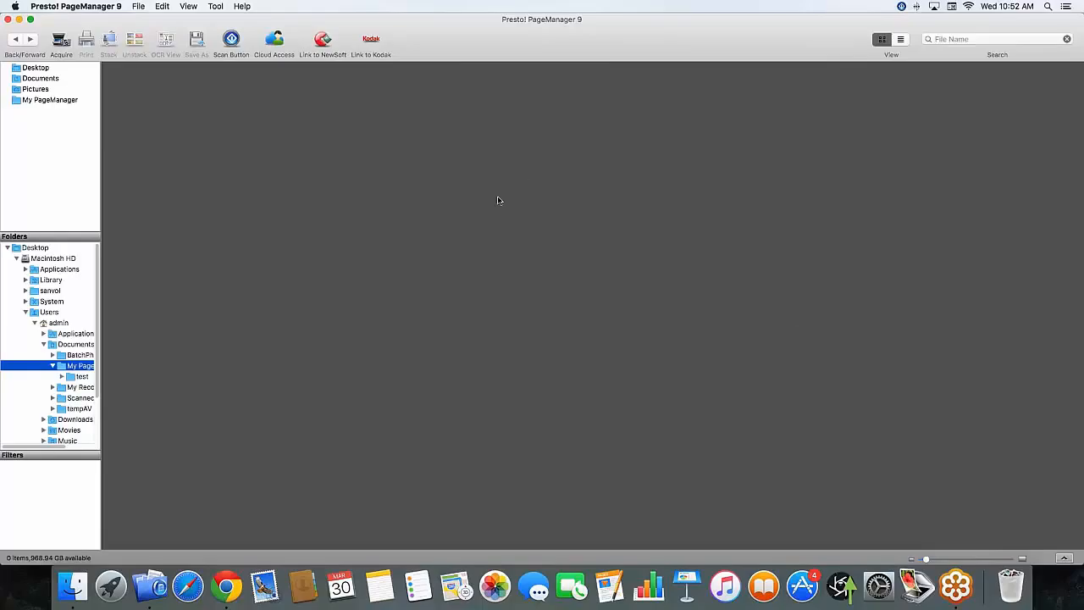
mouse_move(134, 22)
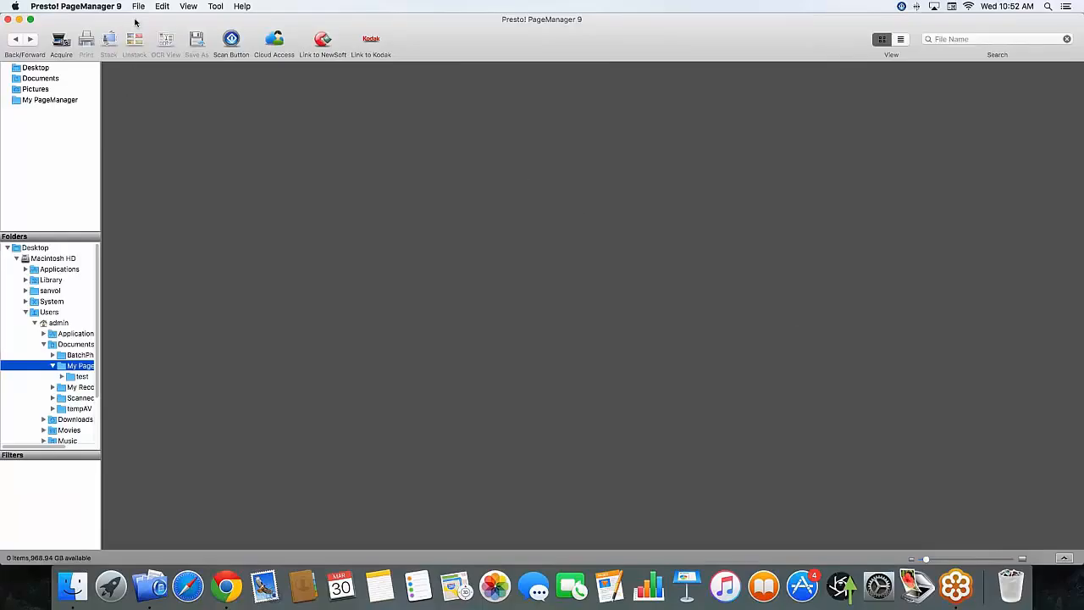
click(139, 7)
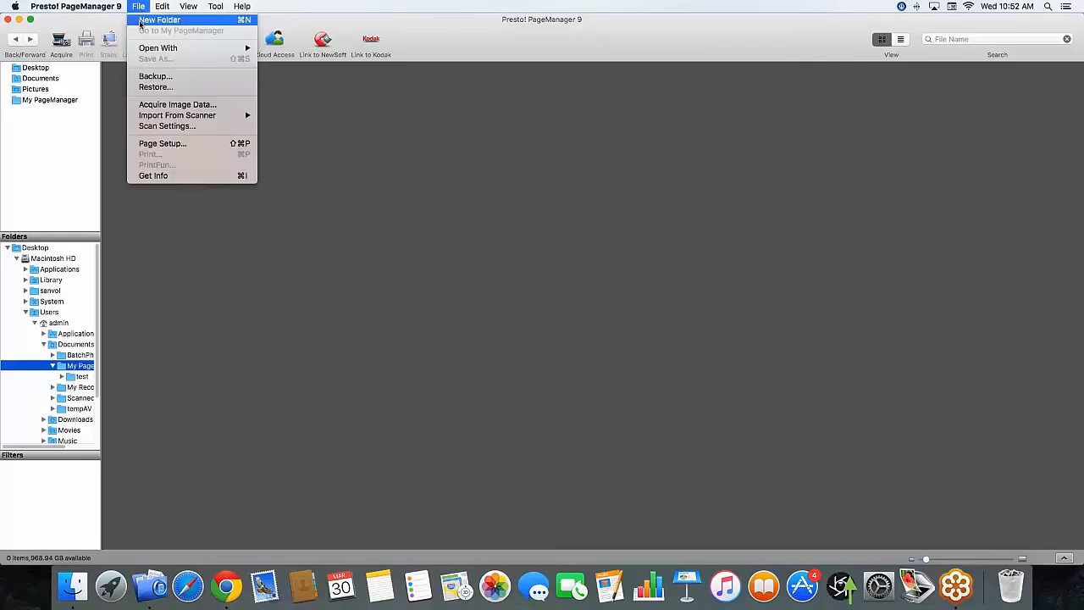
mouse_move(166, 125)
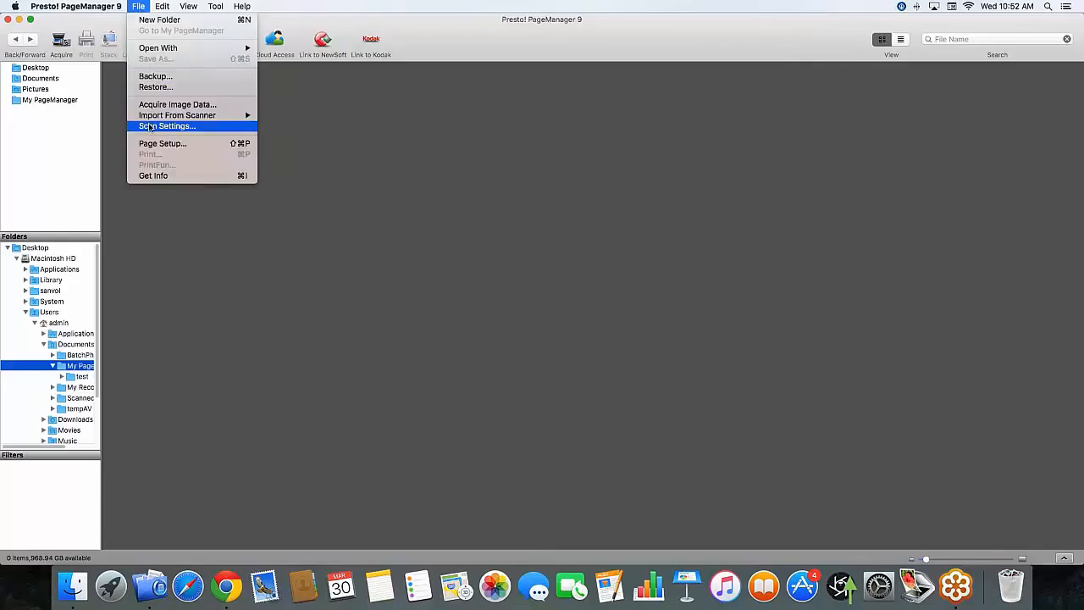
Step: Bring up Scan Settings and keep PDF as the Save As Type
click(166, 126)
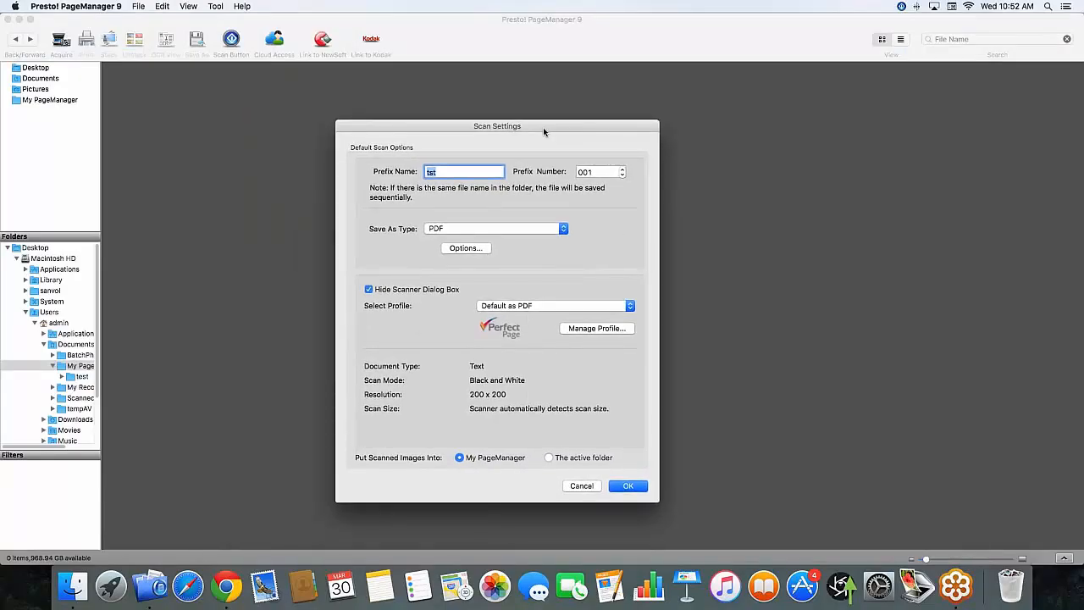
mouse_move(408, 166)
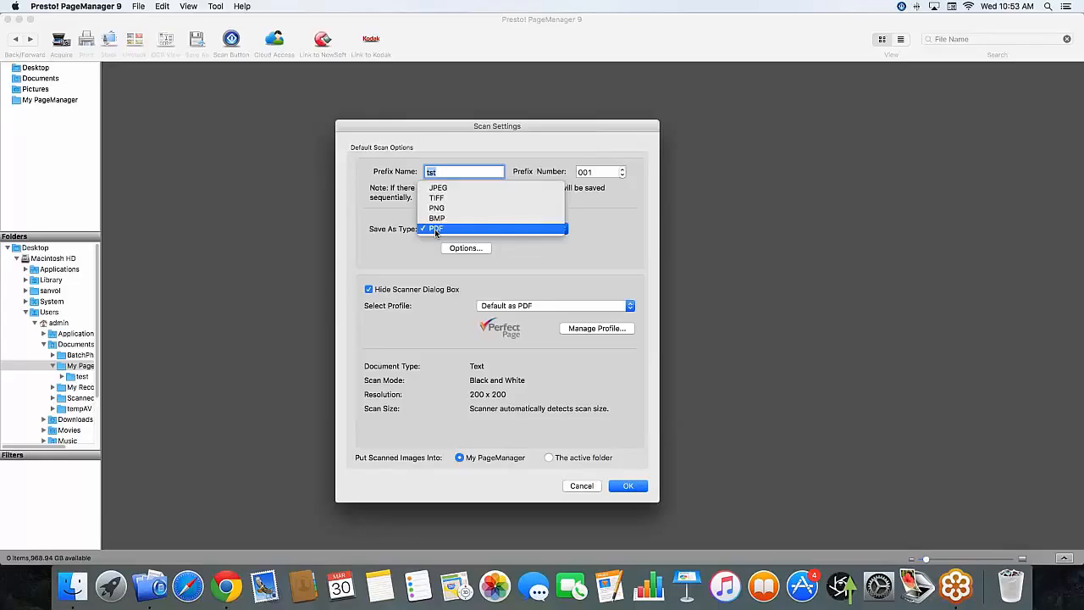
click(436, 229)
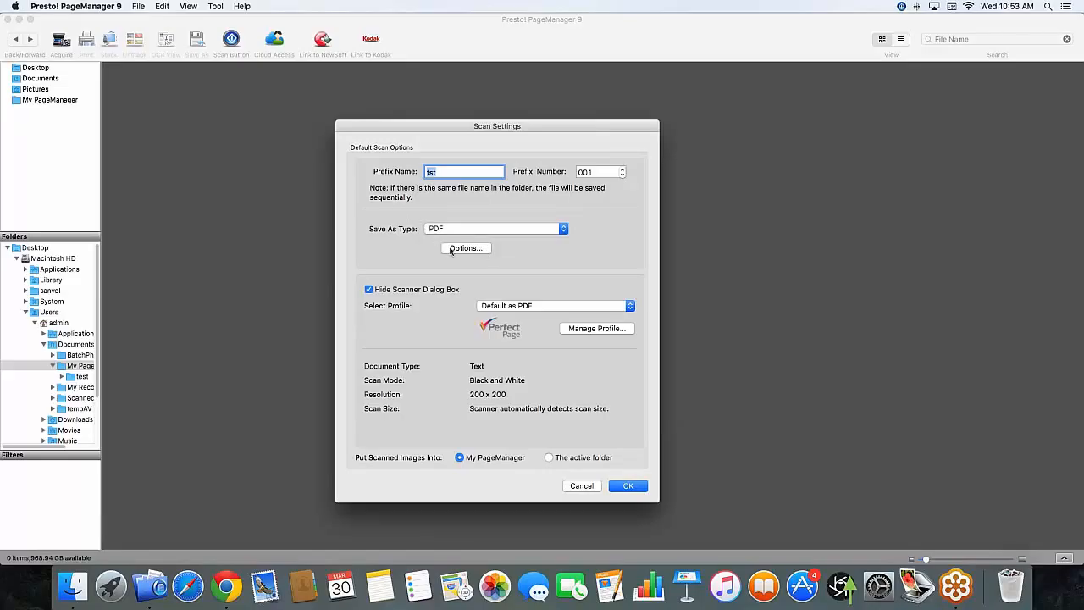
Step: In PDF Options, choose a new searchable PDF per document at Original Size
click(464, 248)
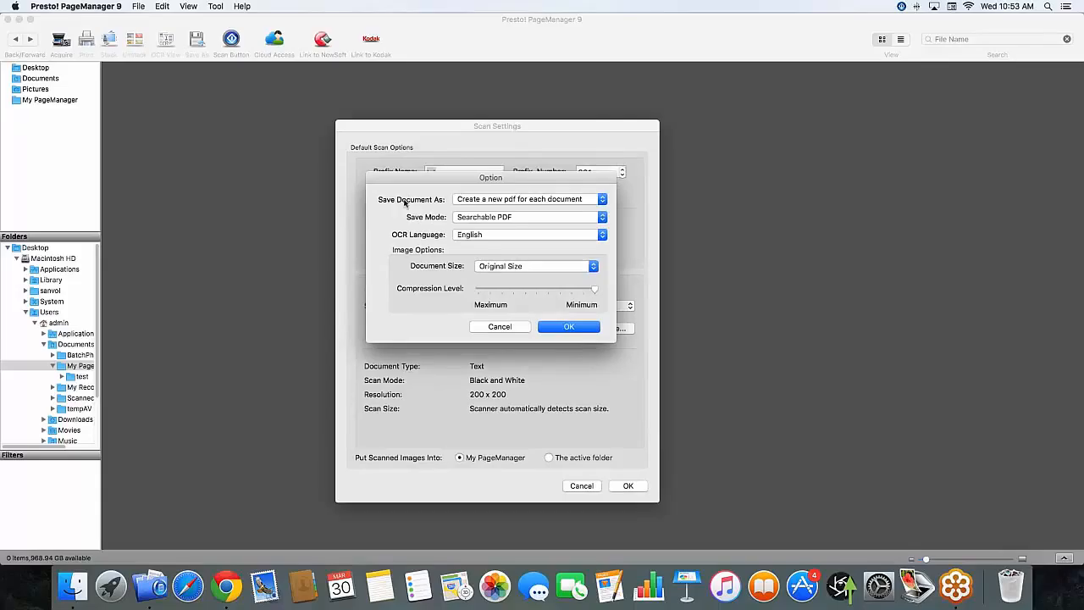
click(529, 200)
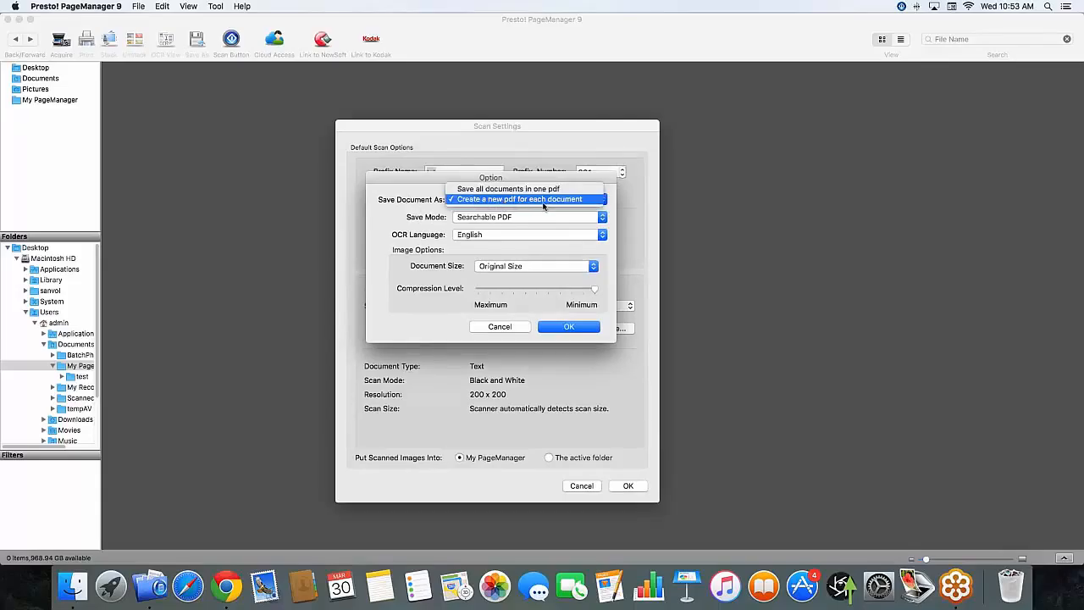
mouse_move(508, 188)
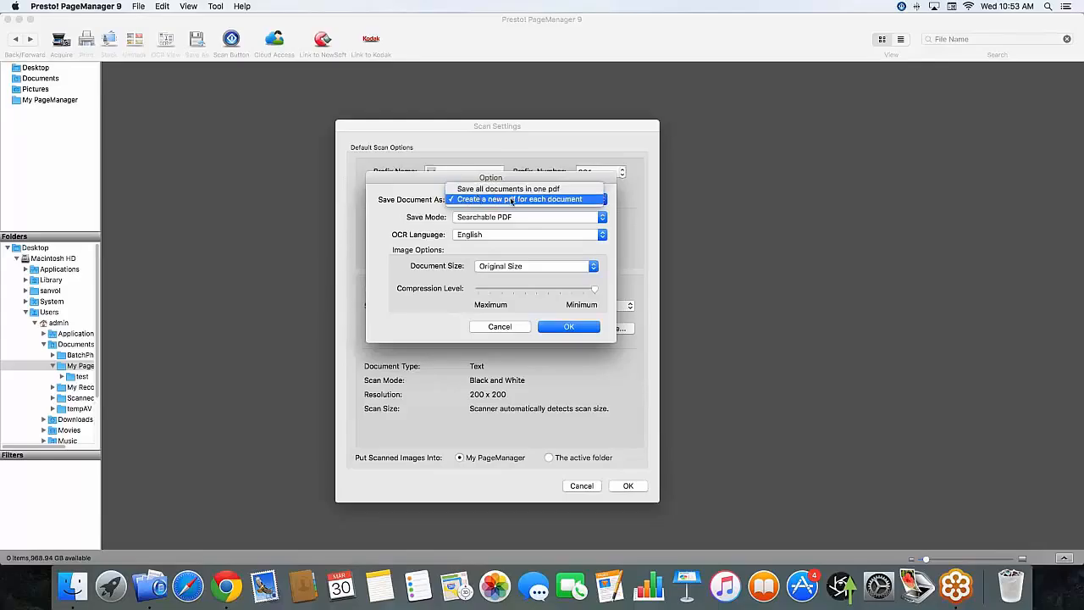
click(519, 198)
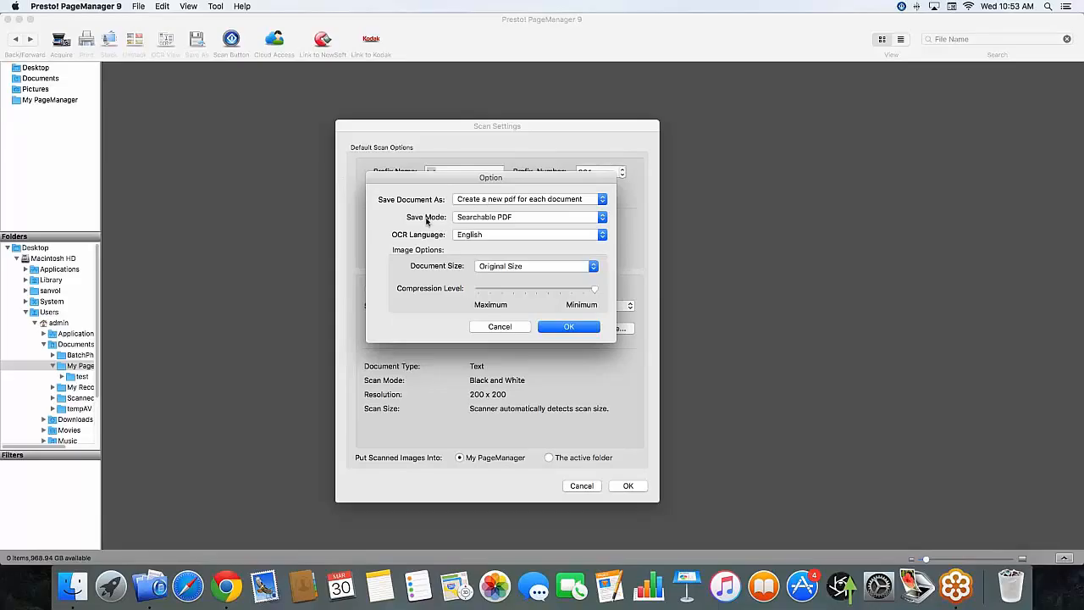
click(528, 217)
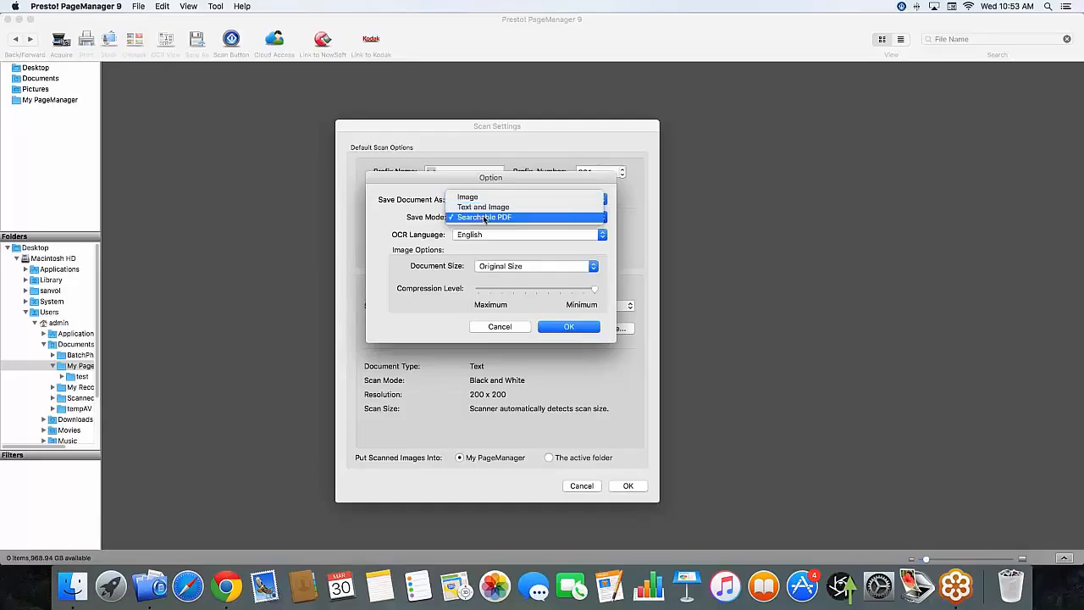
mouse_move(484, 220)
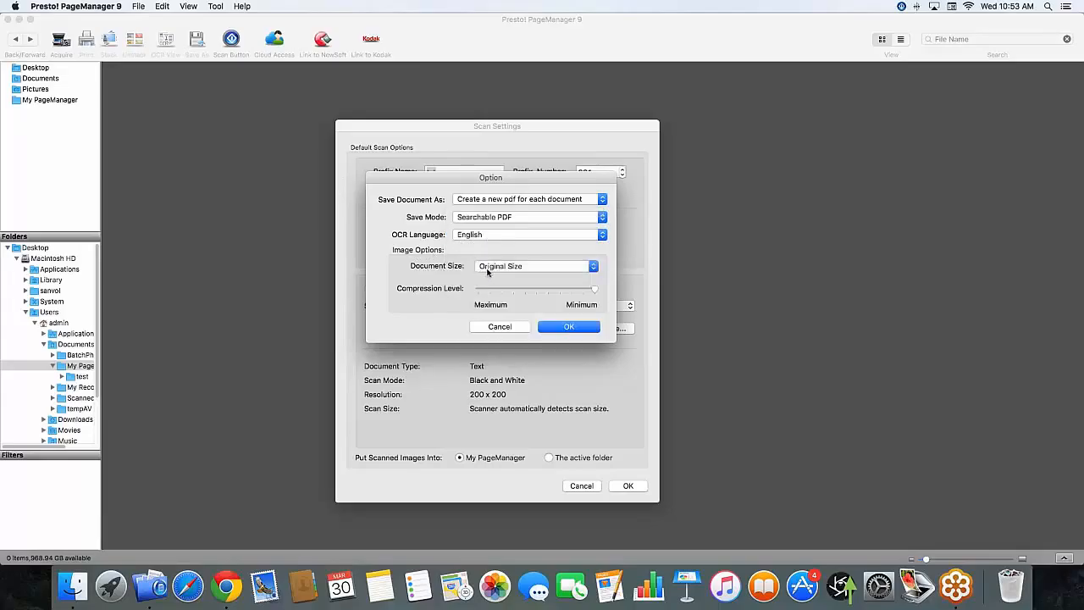
click(532, 264)
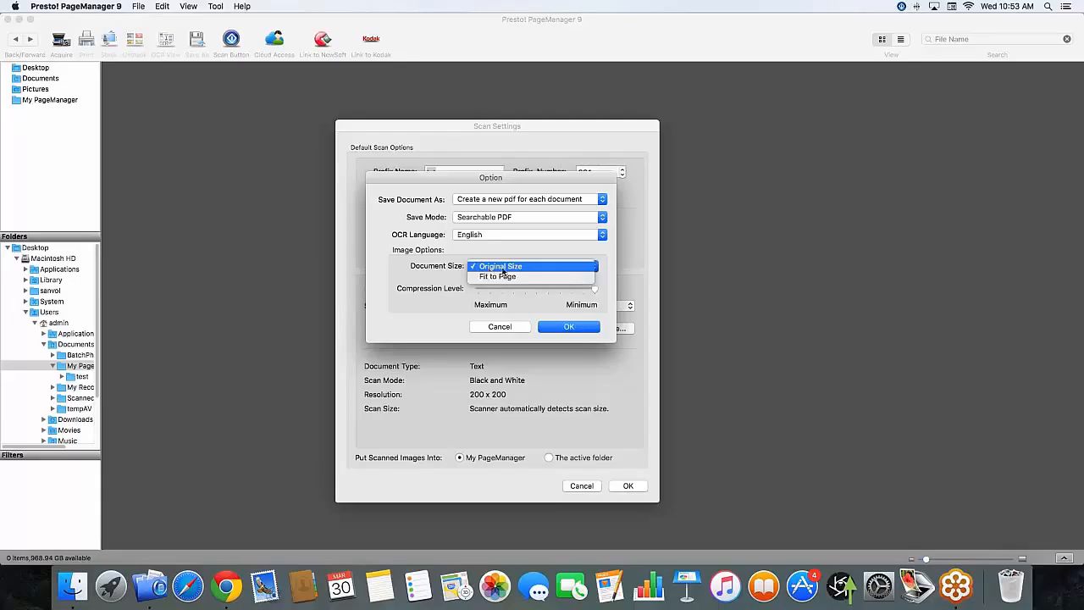
mouse_move(498, 276)
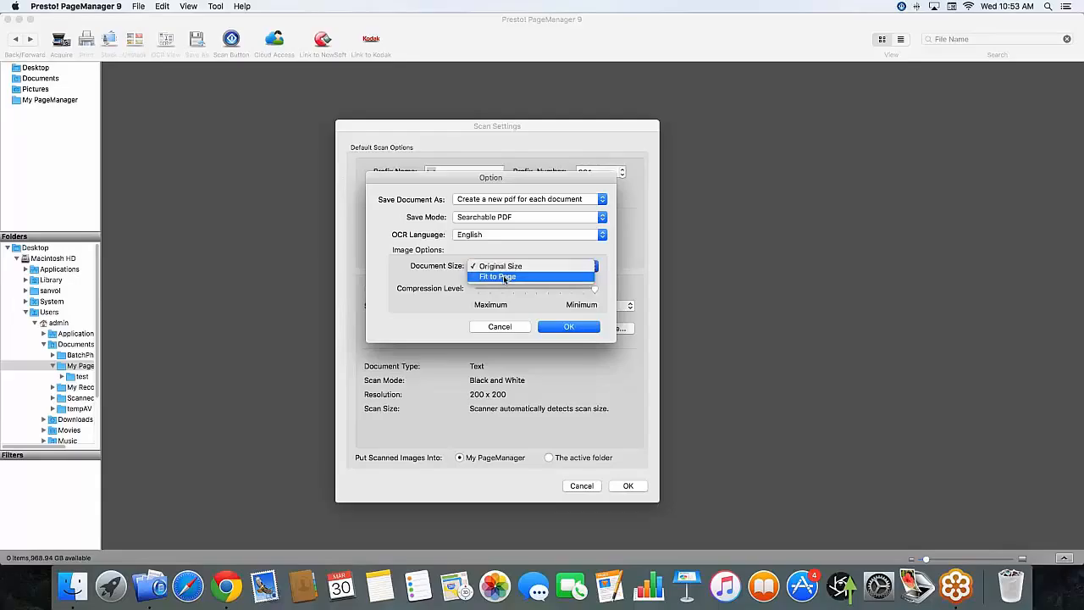
click(498, 265)
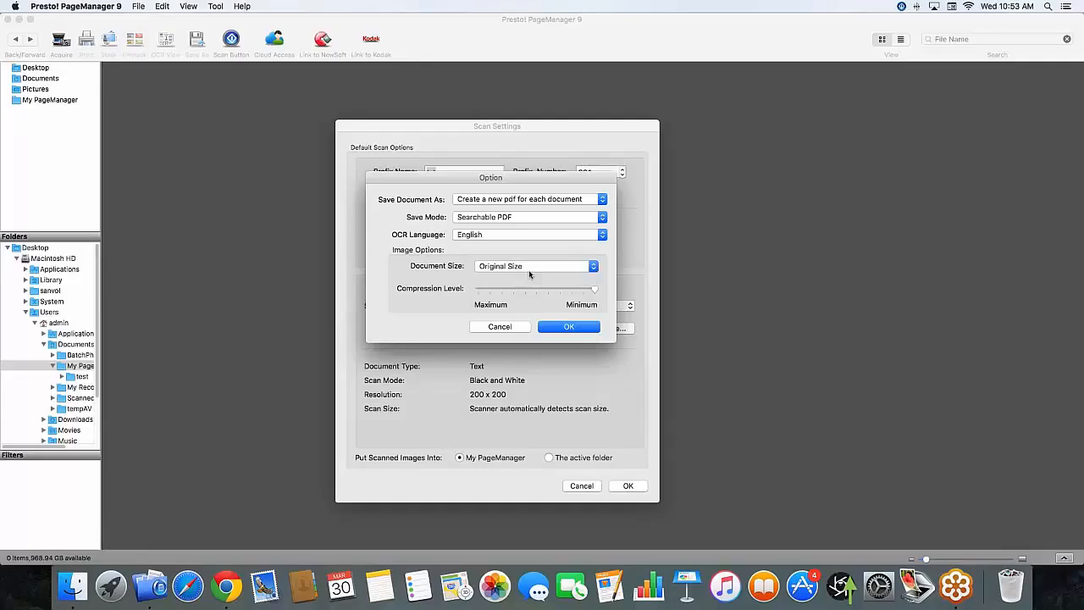
mouse_move(475, 300)
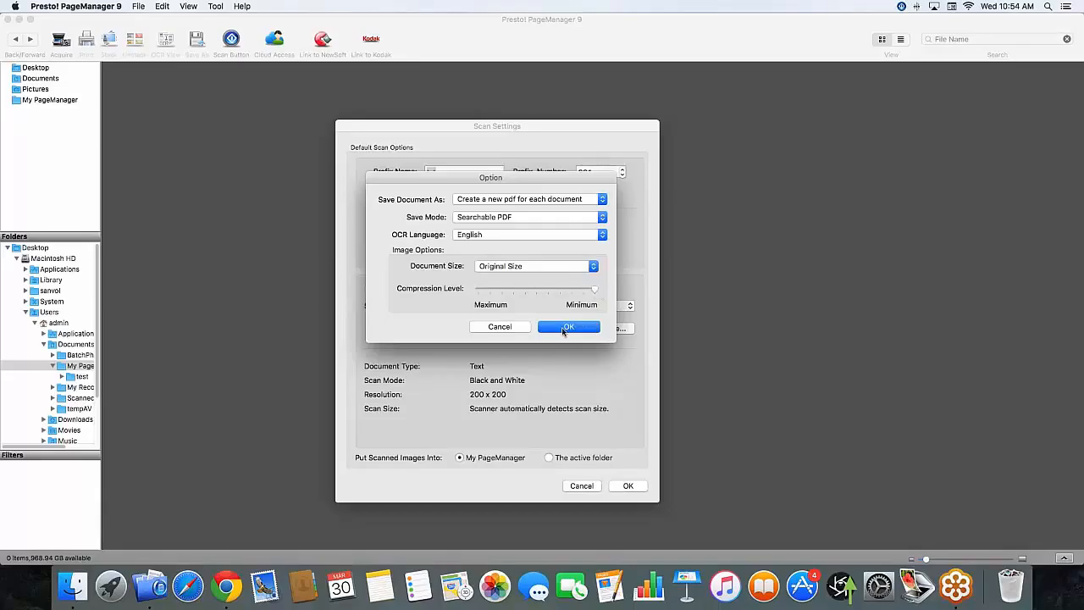
Step: Confirm PDF options, select the Default as PDF profile and go to Manage Profile
click(570, 327)
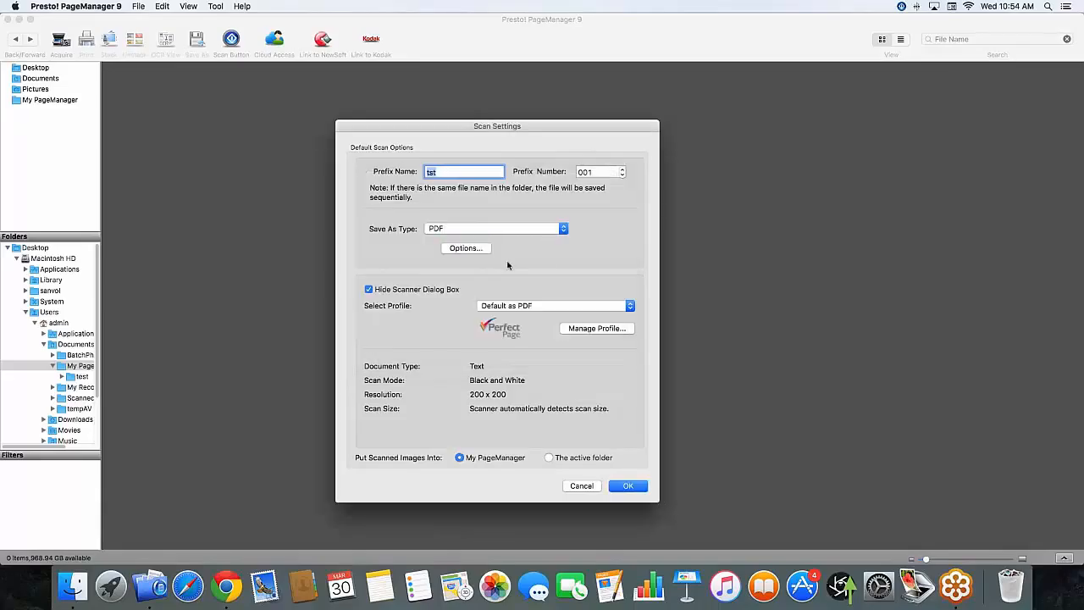
mouse_move(403, 312)
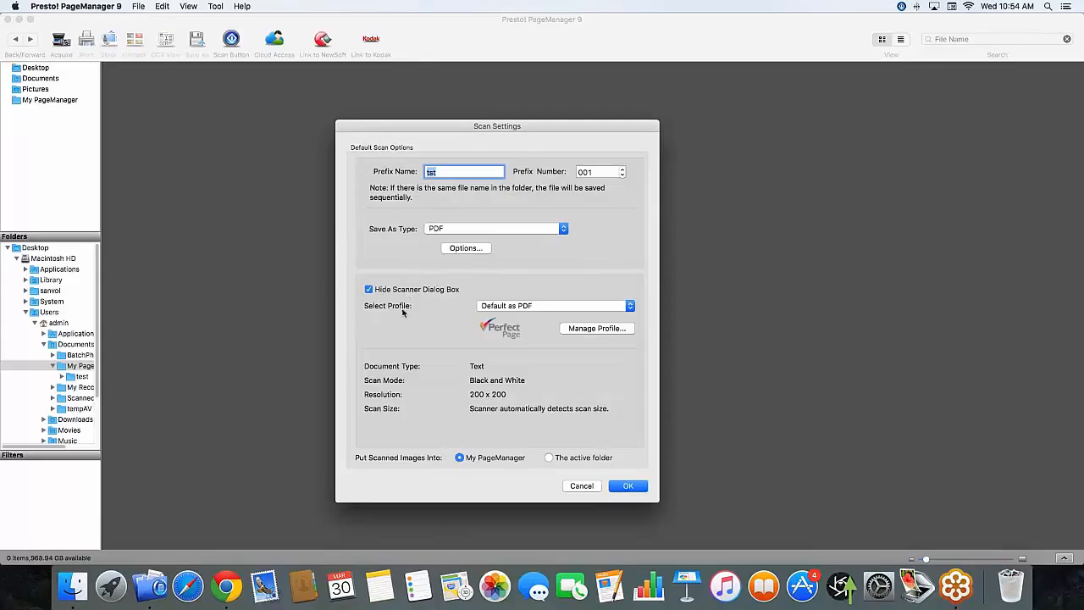
mouse_move(455, 317)
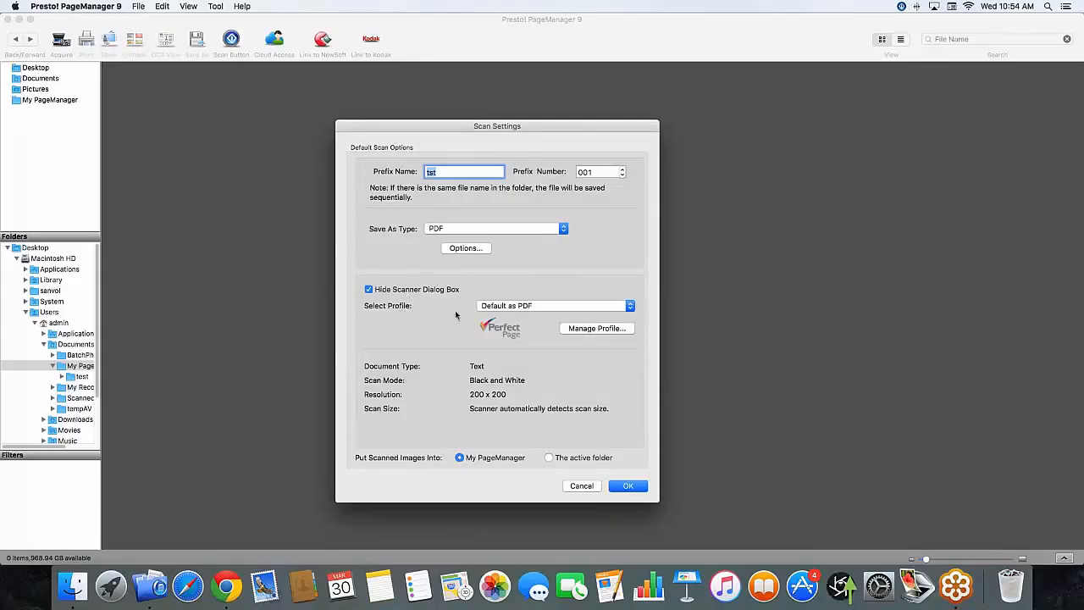
click(553, 305)
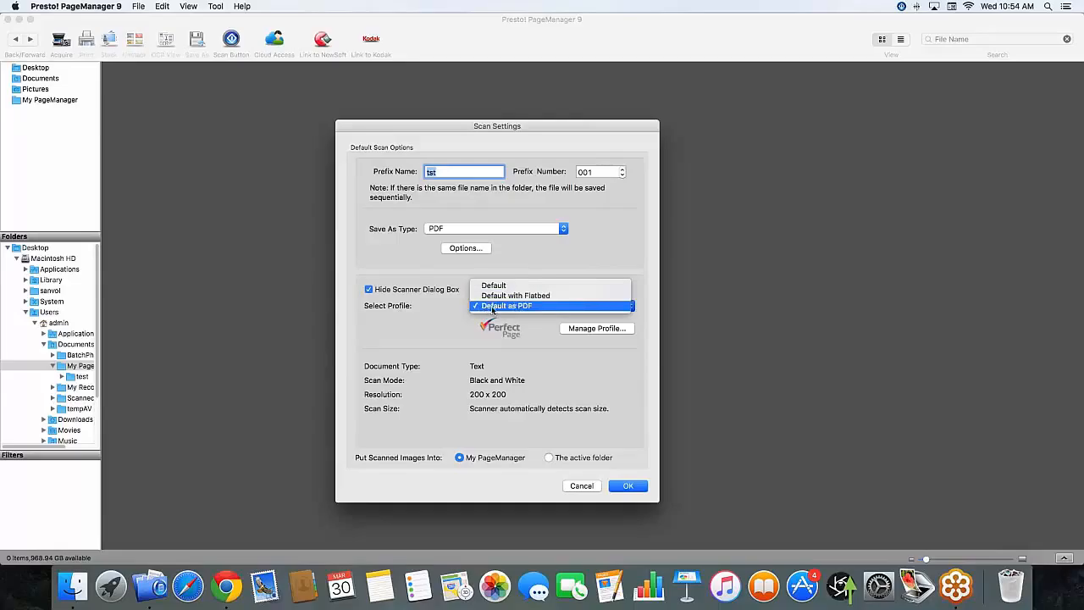
mouse_move(528, 308)
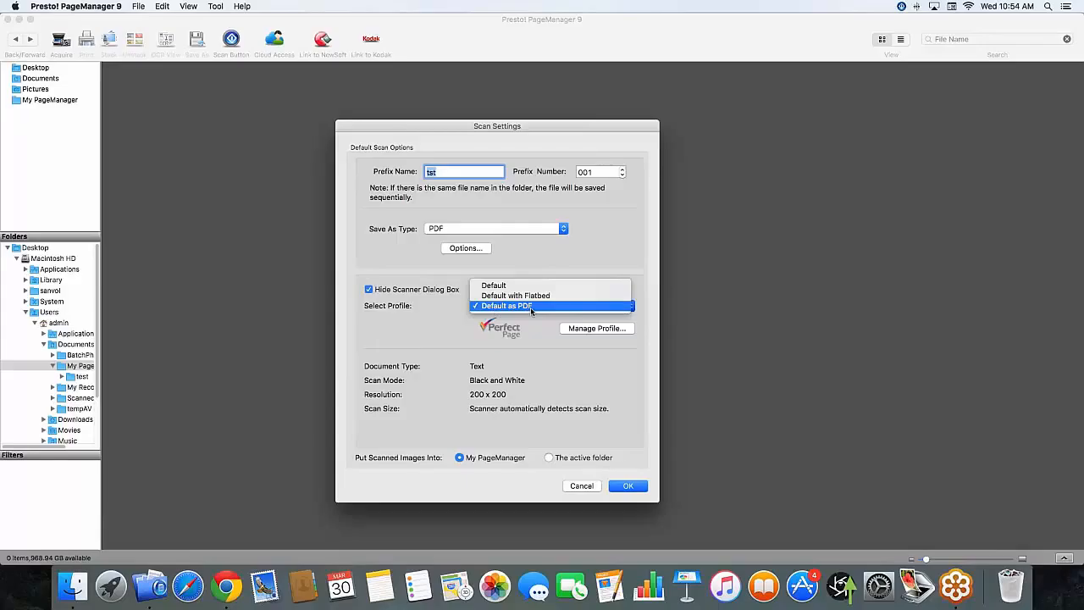
click(505, 305)
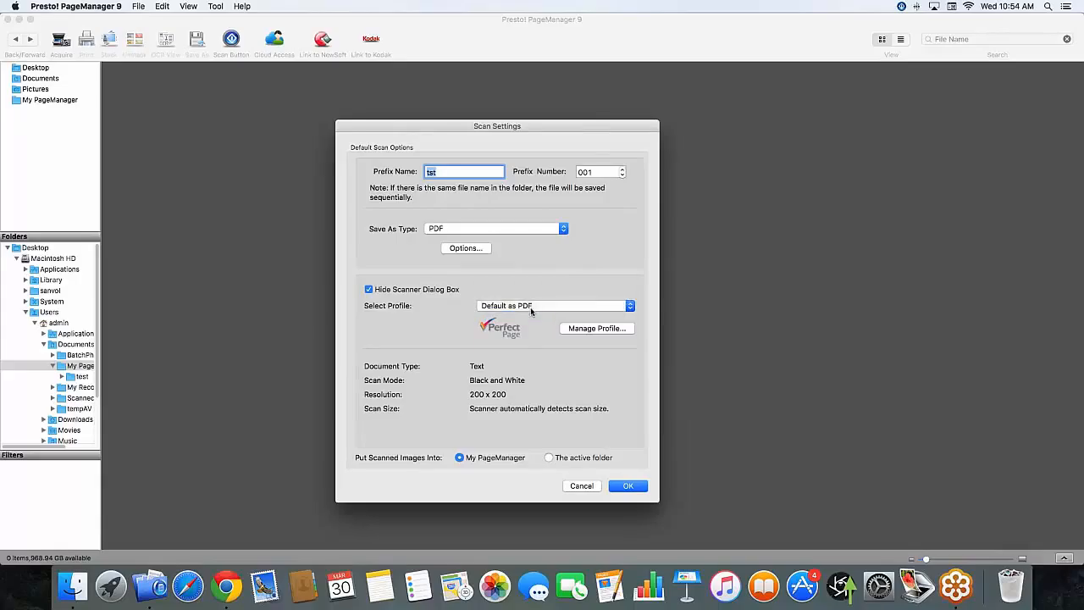
mouse_move(522, 307)
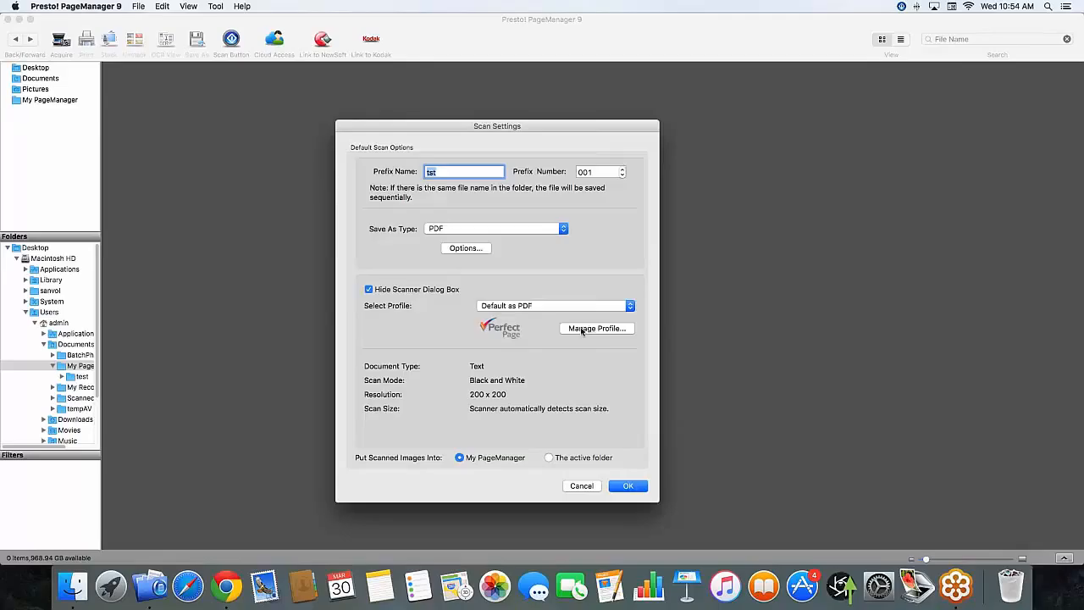
click(597, 329)
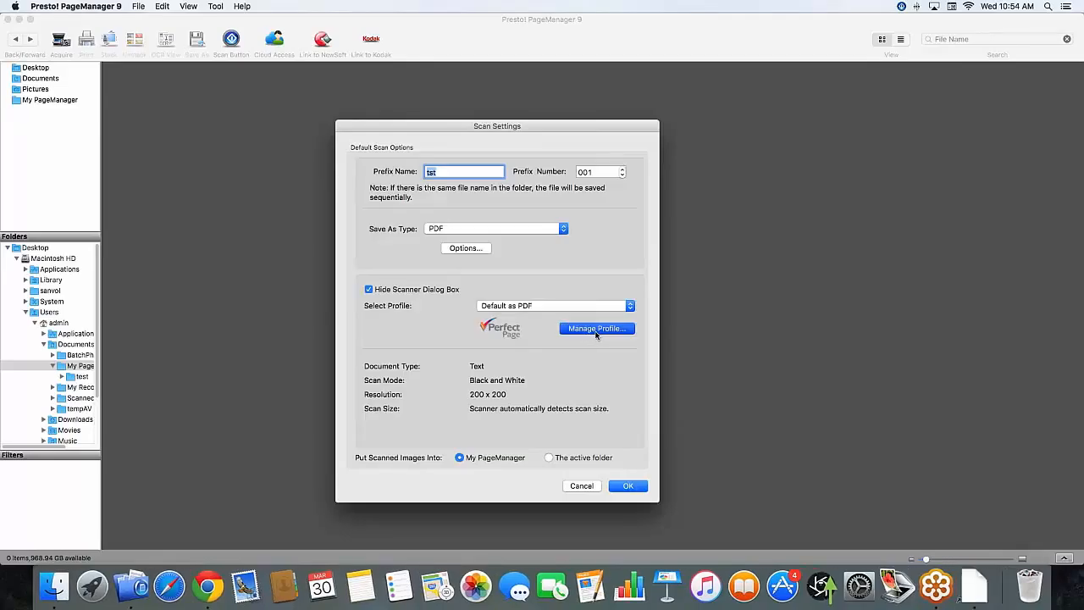
Step: In the KODAK Setting Shortcuts list, reselect Default as PDF and go to its Settings
click(596, 329)
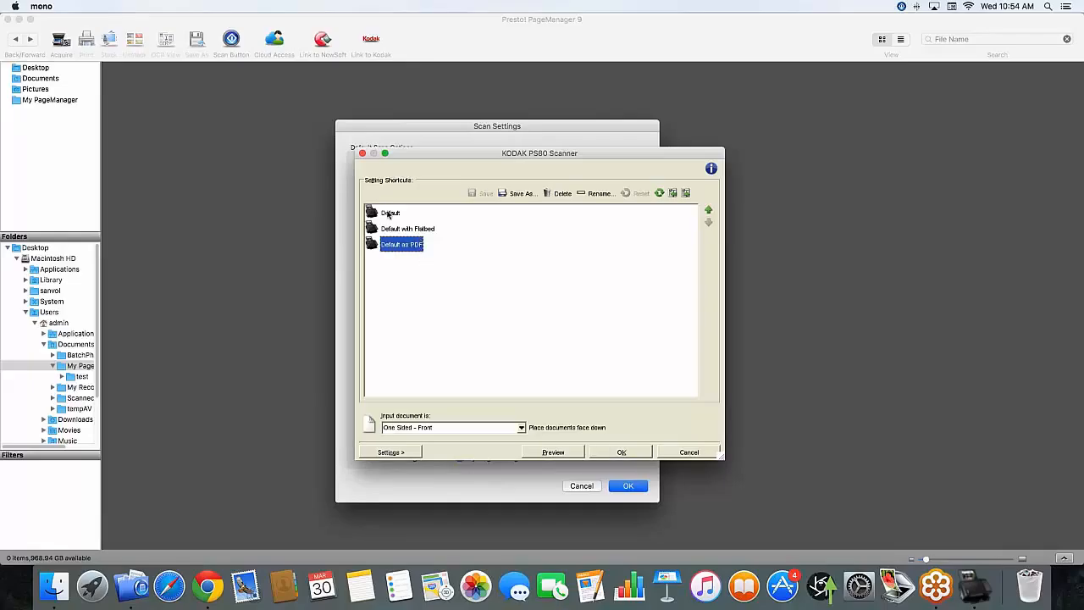
click(390, 214)
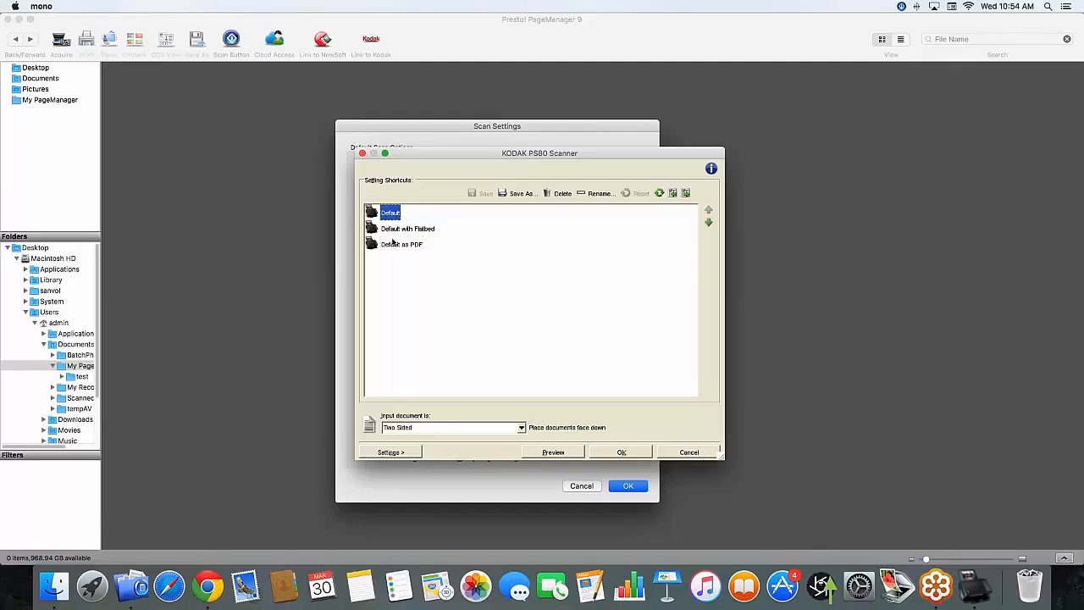
click(402, 244)
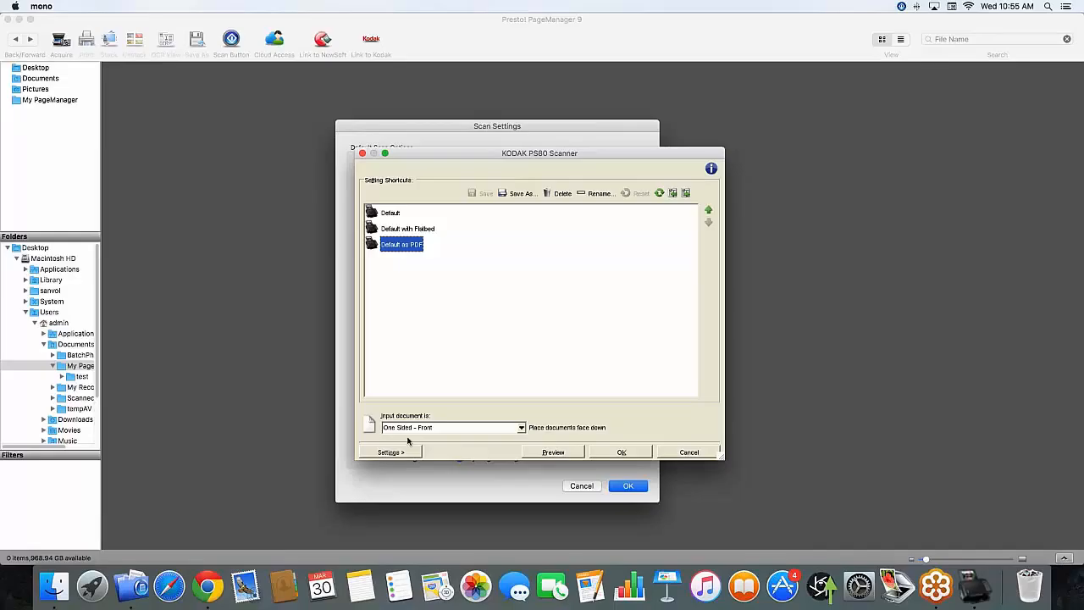
mouse_move(458, 435)
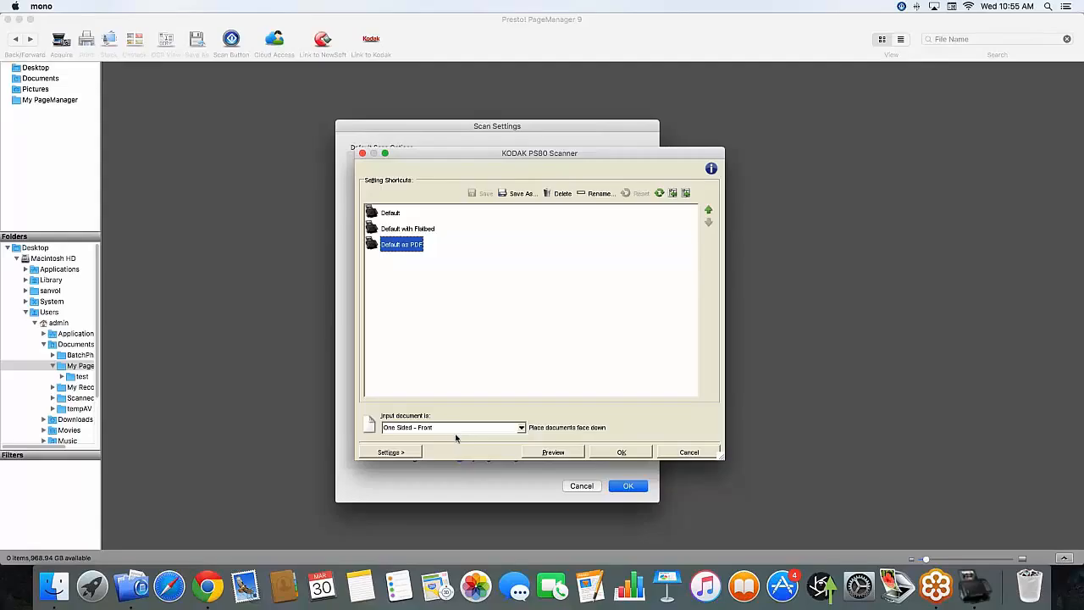
click(389, 451)
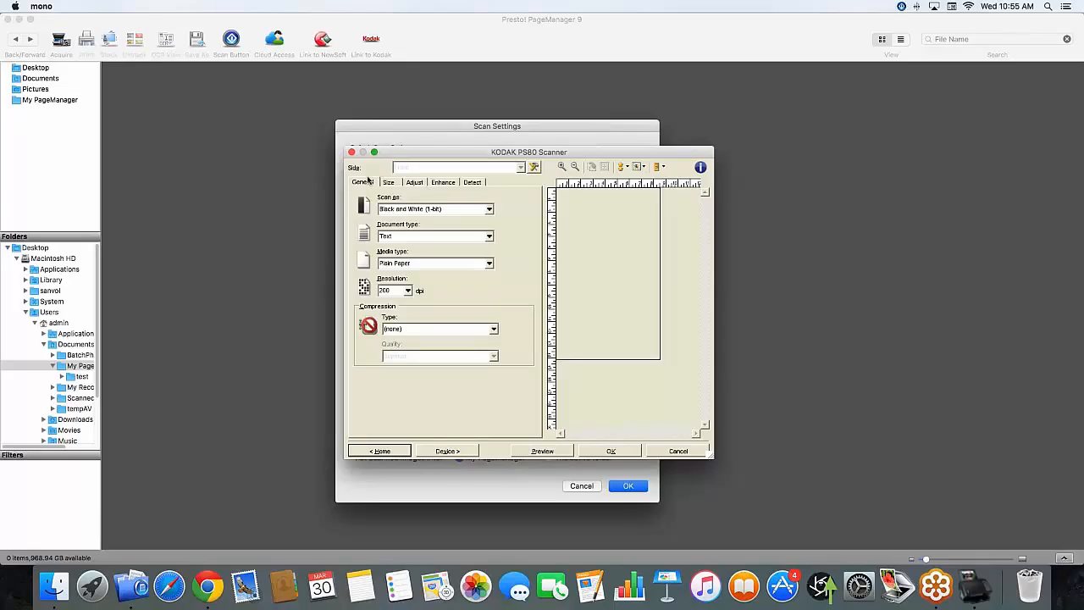
mouse_move(450, 227)
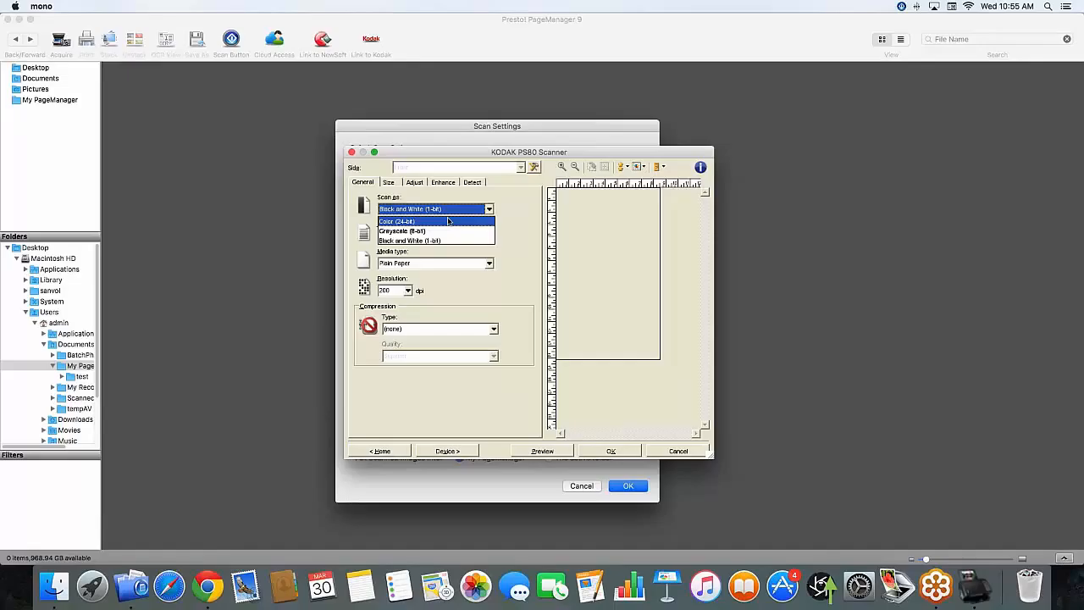
mouse_move(448, 224)
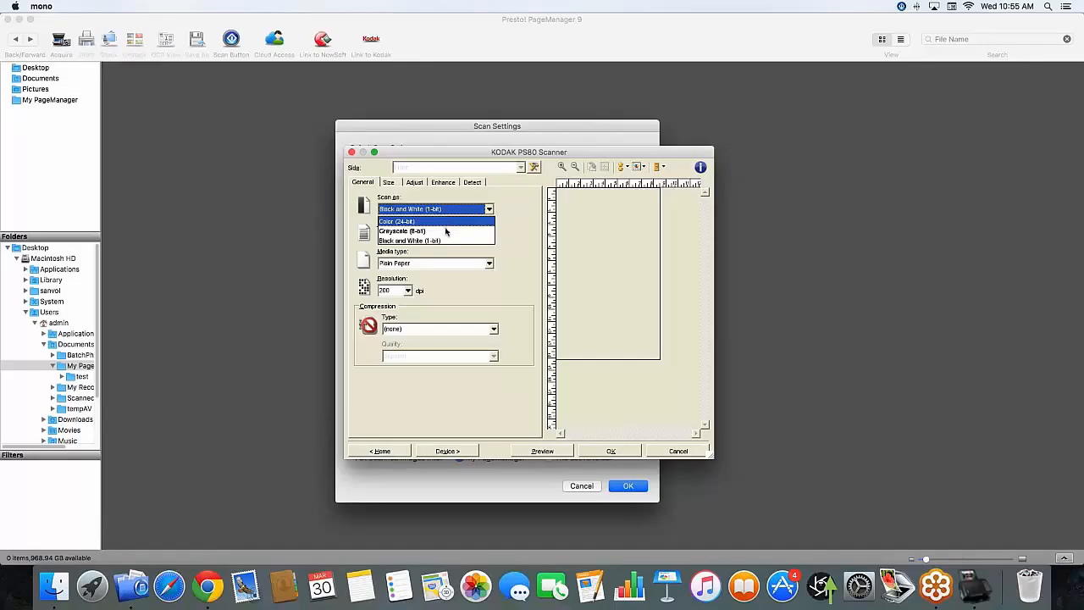
Step: Keep General options at black and white, text document, 200 dpi, then move to Size
click(410, 241)
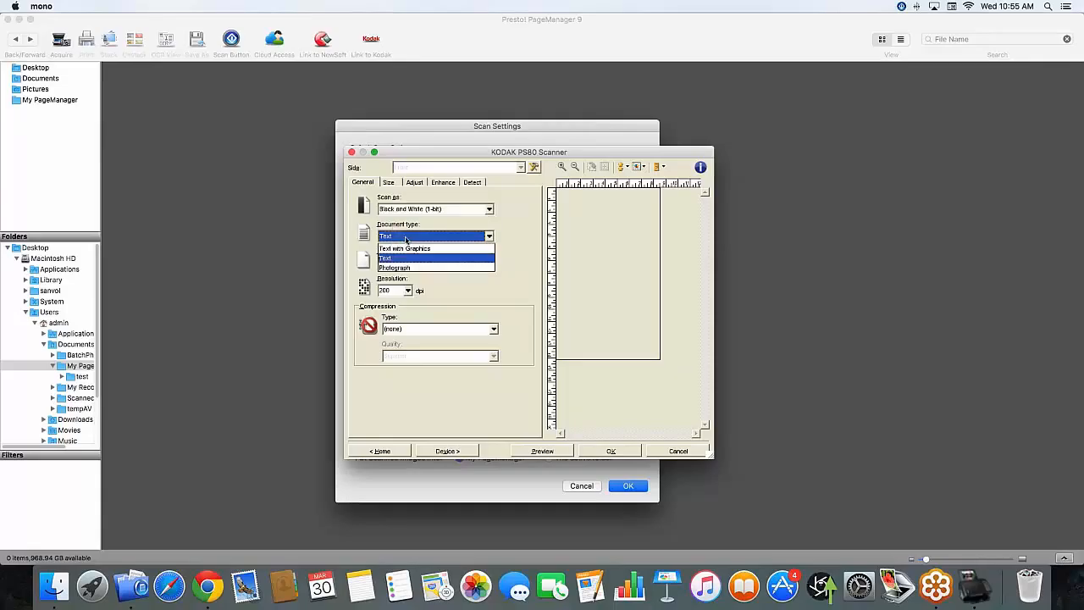
mouse_move(405, 247)
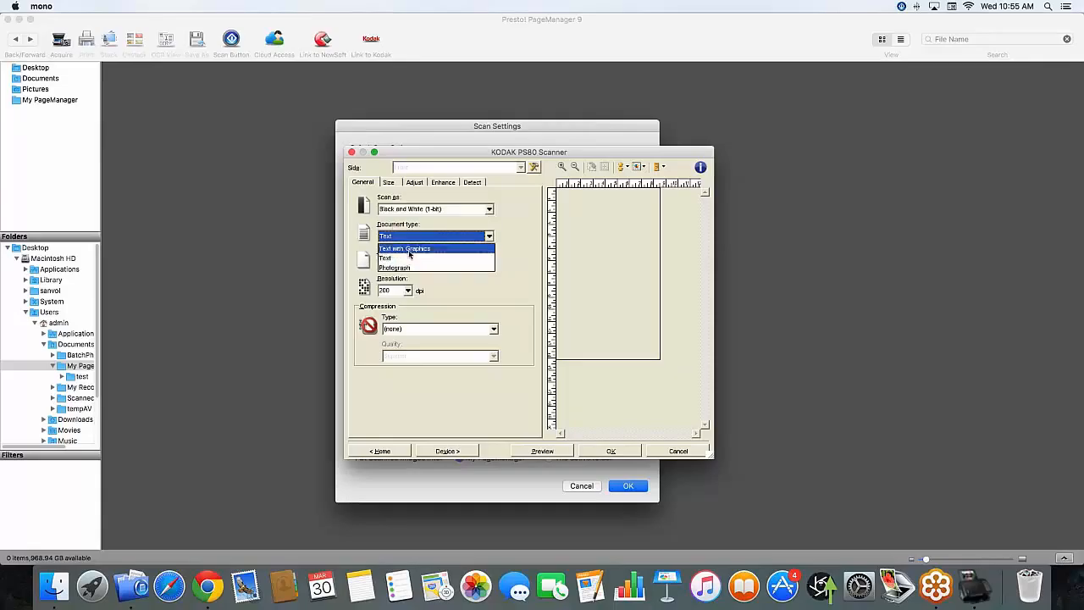
mouse_move(393, 268)
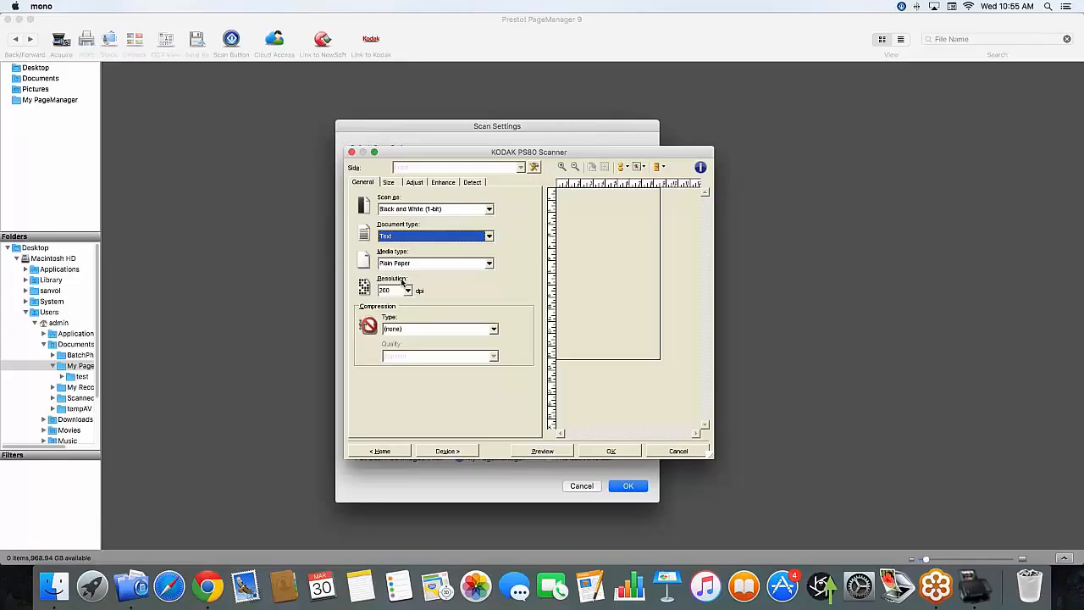
click(406, 290)
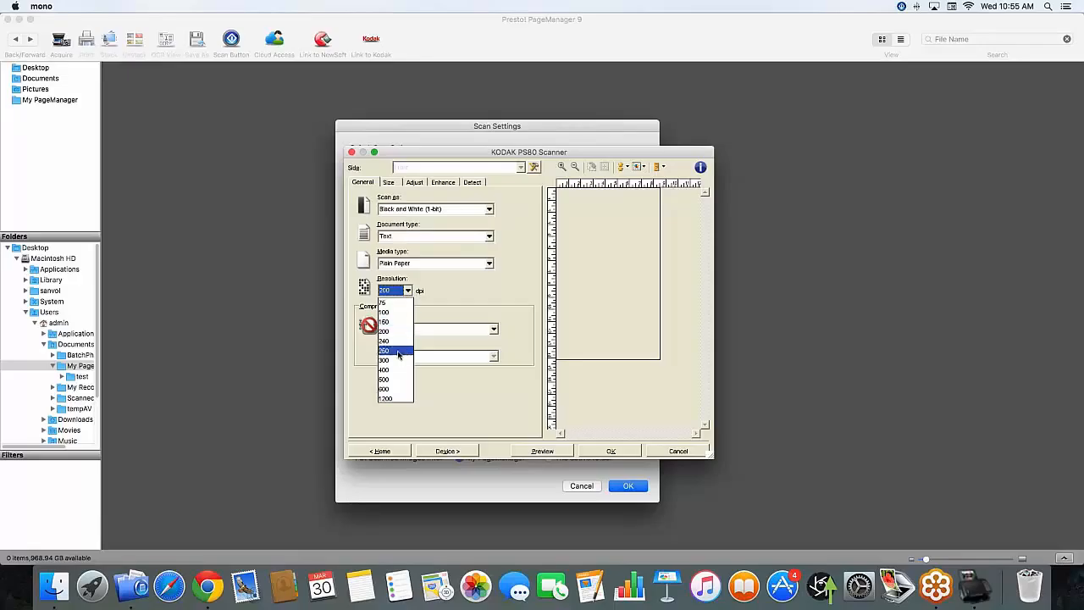
click(383, 350)
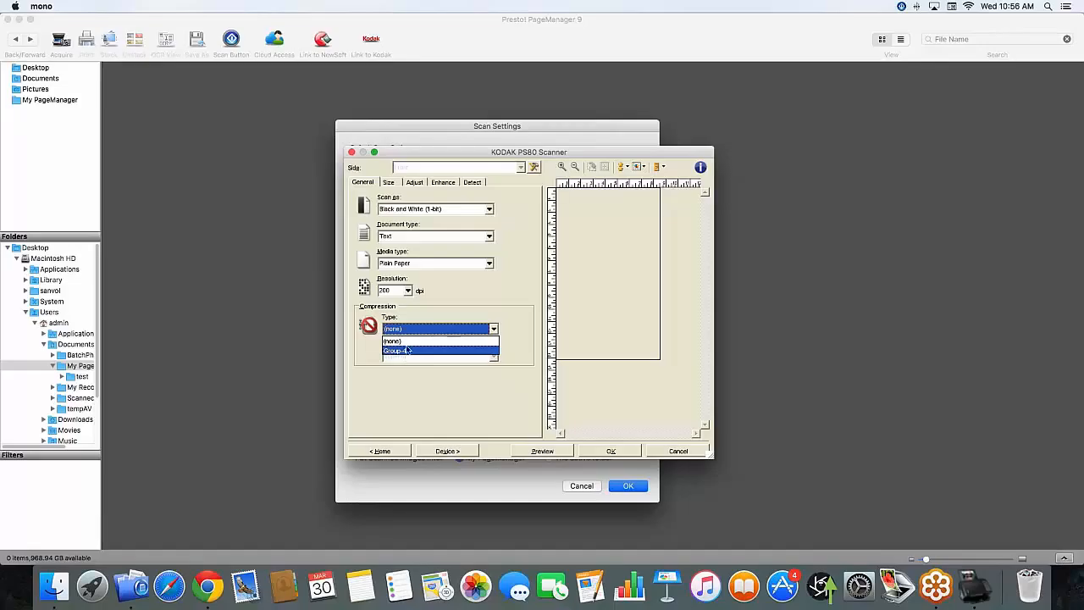
click(394, 341)
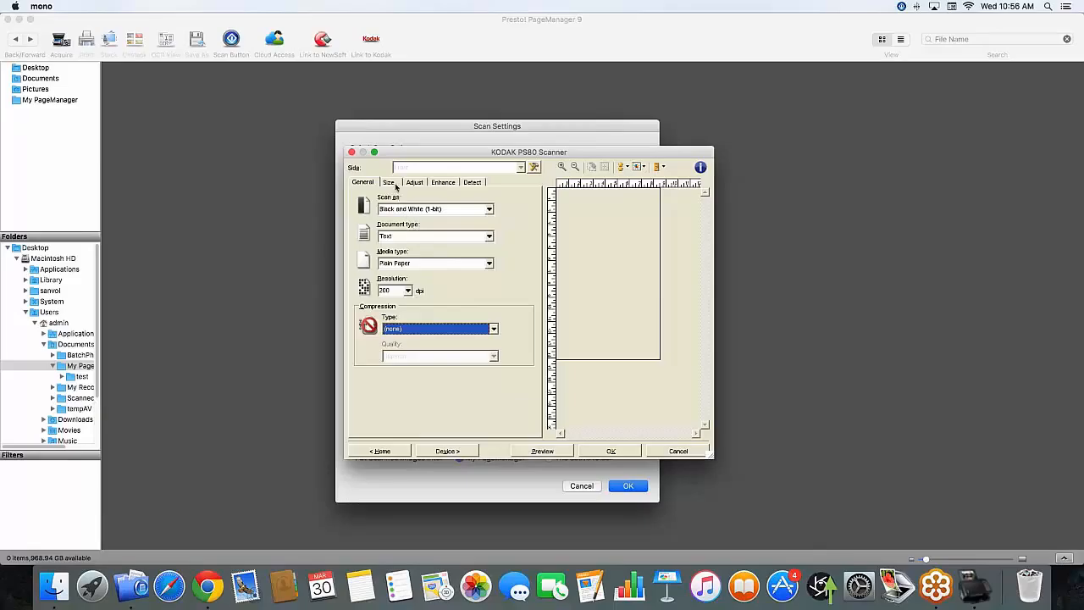
click(390, 183)
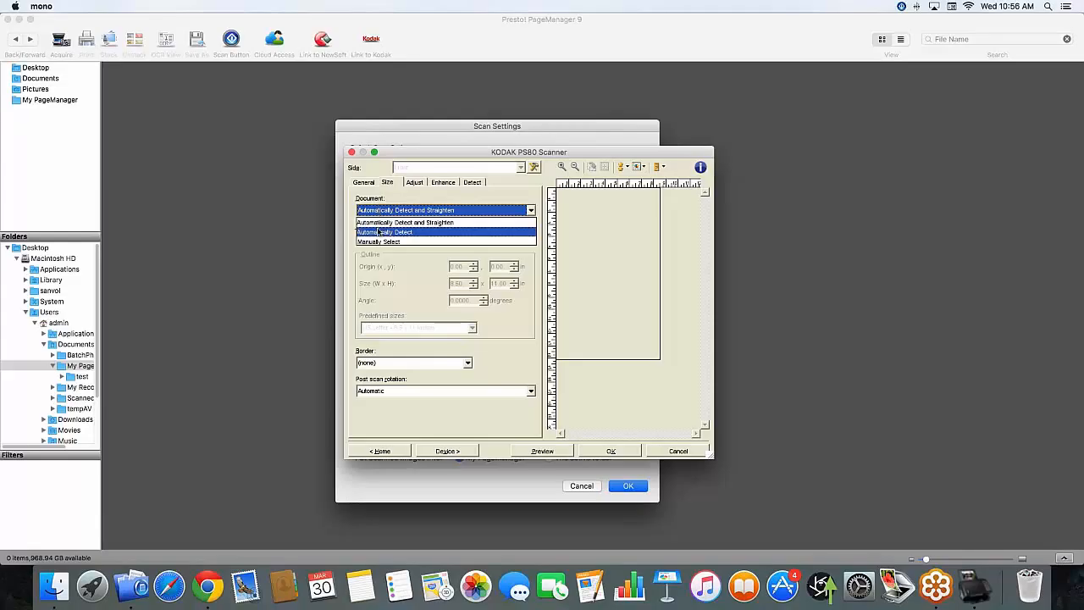
mouse_move(390, 240)
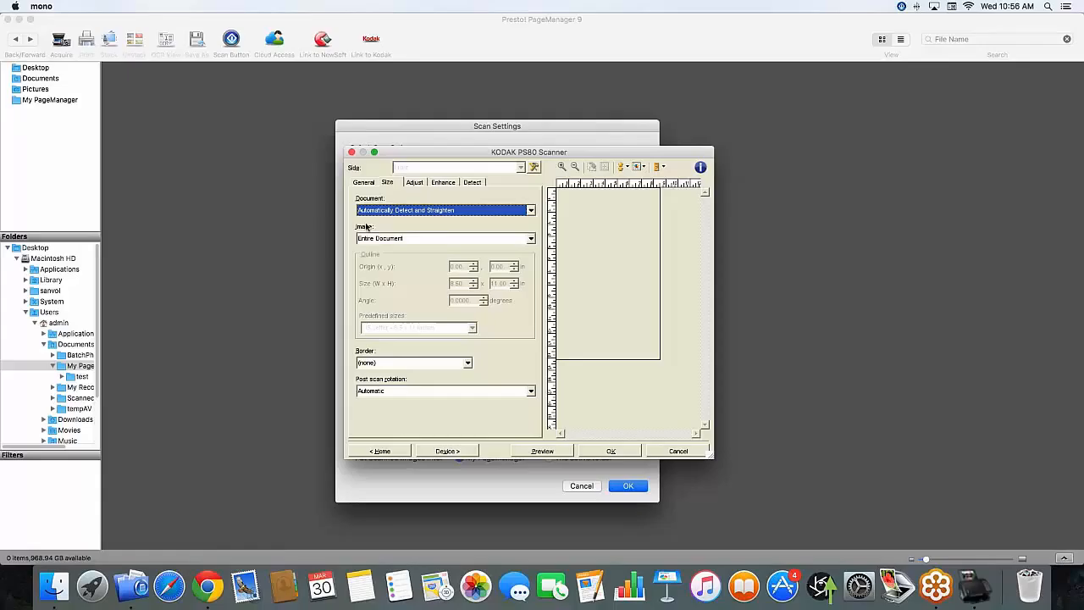
mouse_move(452, 246)
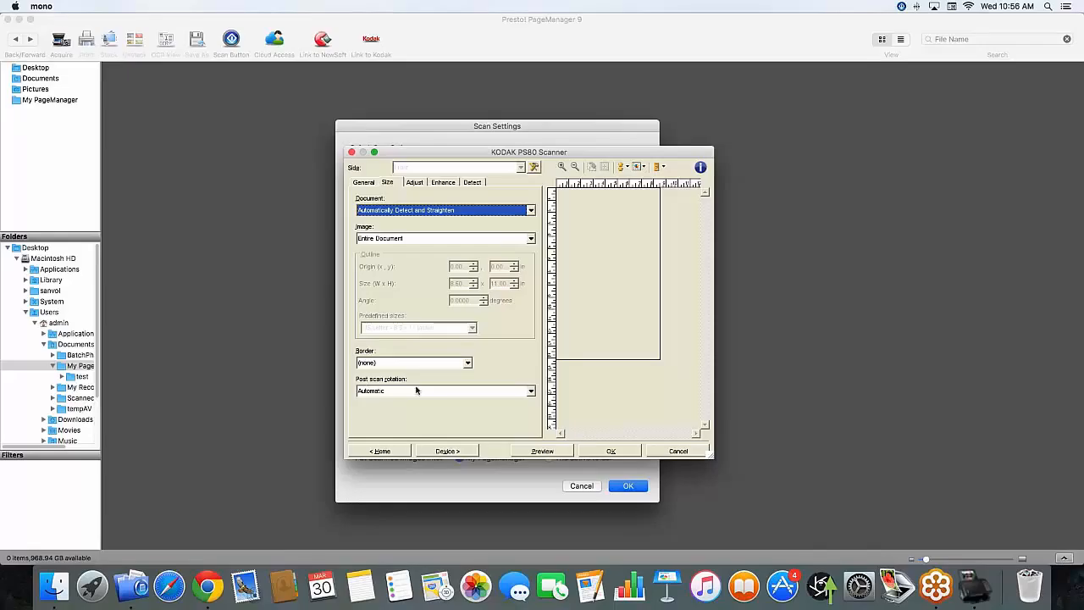
mouse_move(422, 398)
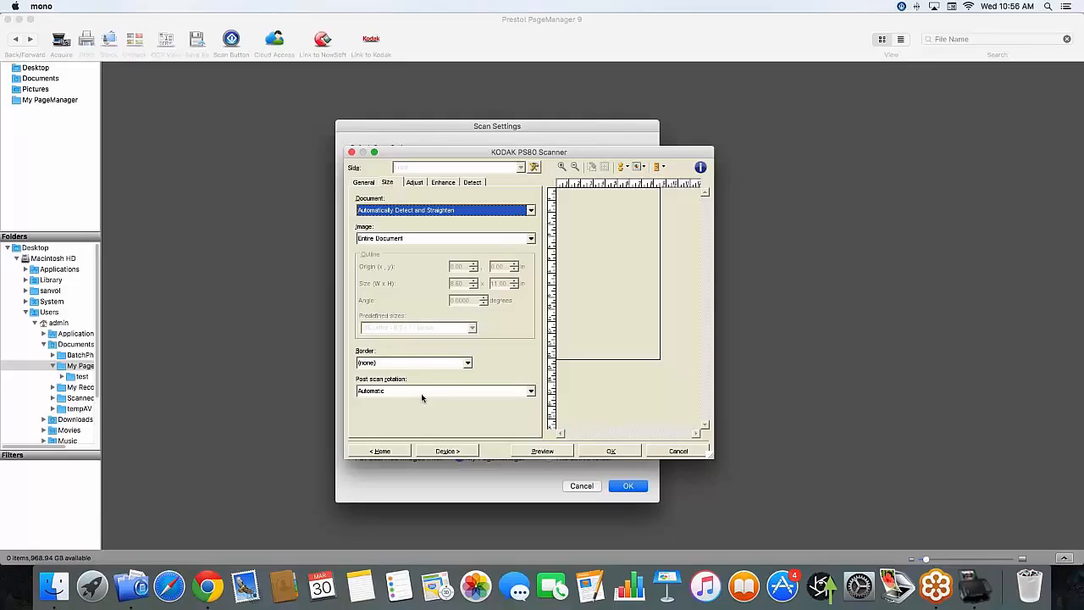
mouse_move(424, 213)
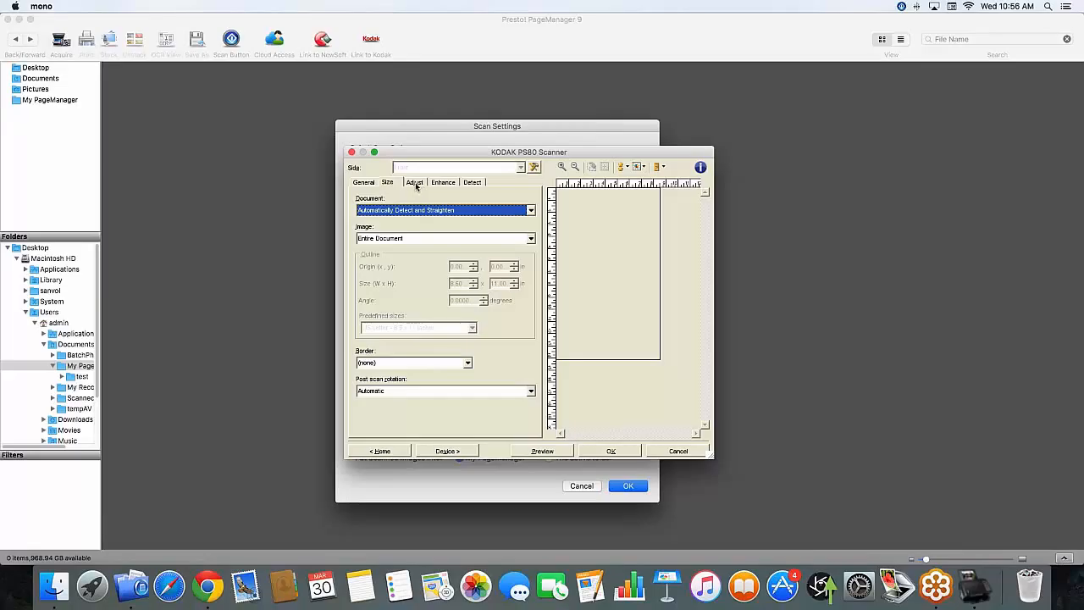
Step: Keep Automatically Detect and Straighten and move to the Adjust settings
click(413, 183)
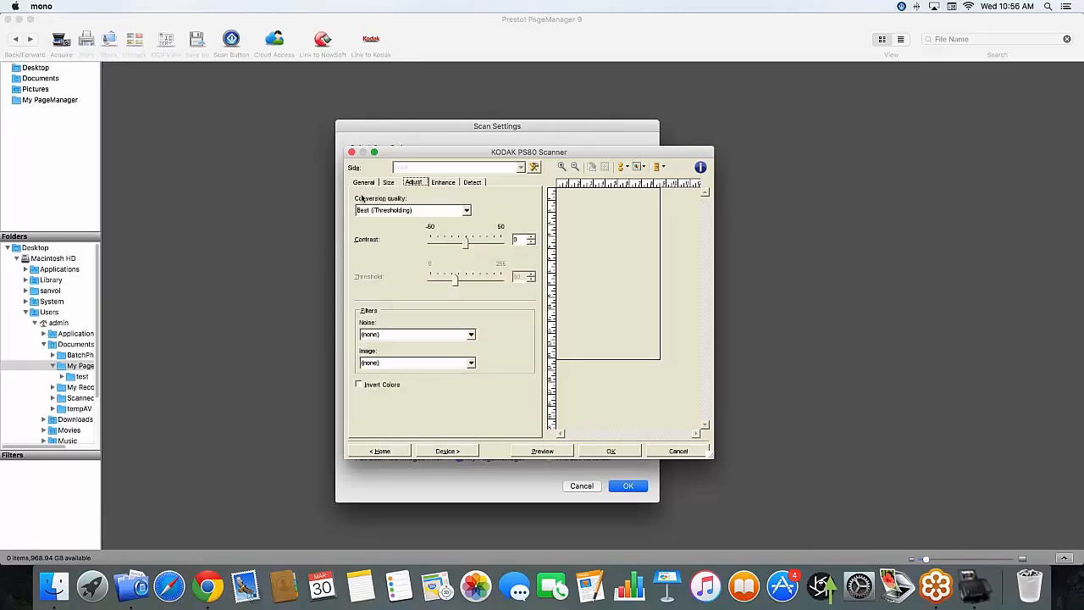
mouse_move(379, 170)
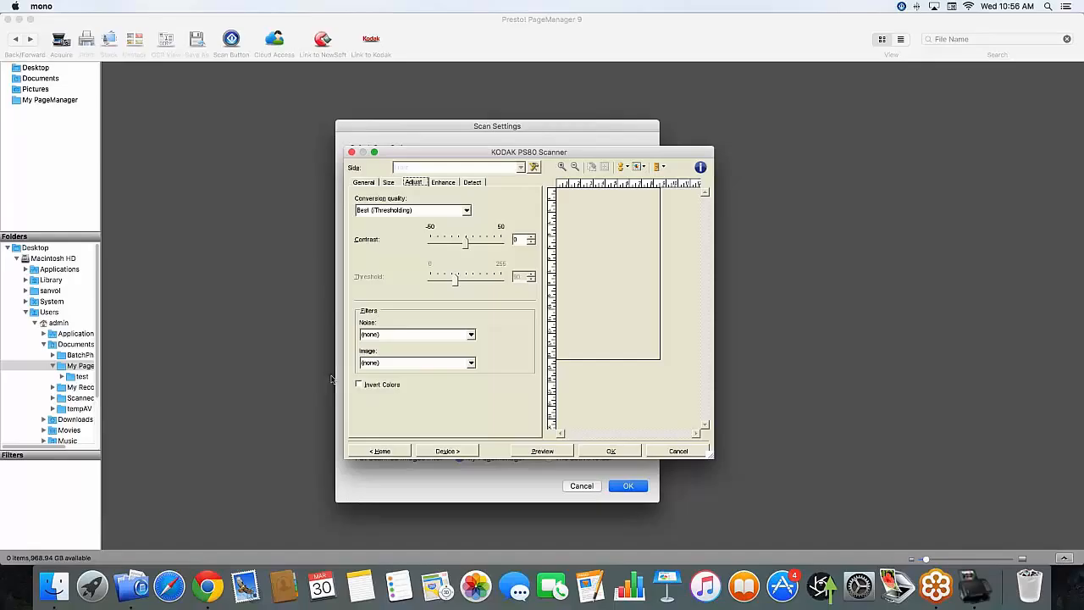
mouse_move(373, 383)
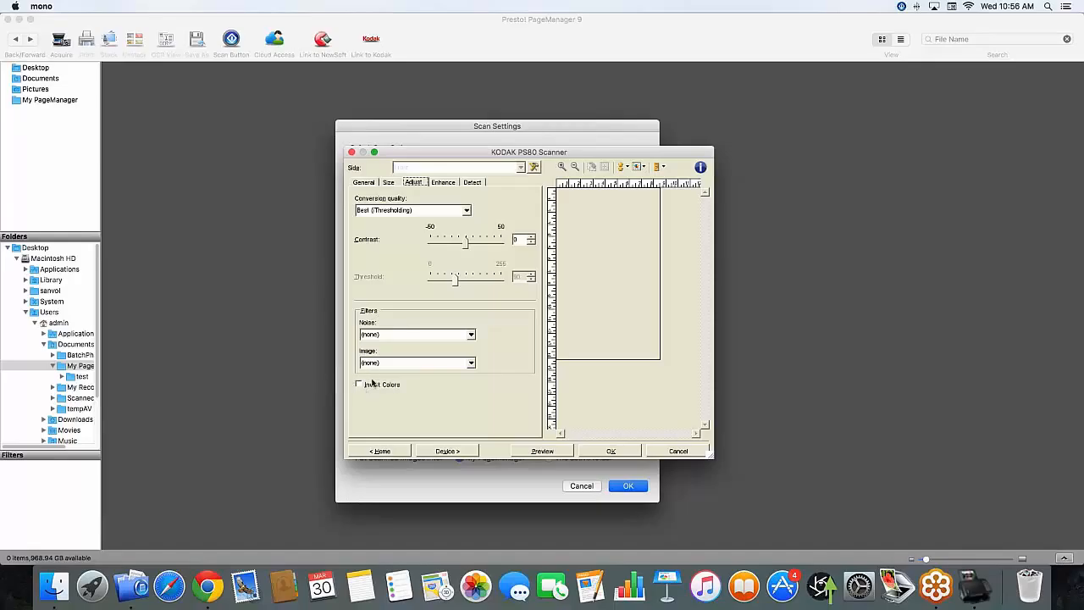
Step: Keep Image Edge Fill on Automatic and move to blank image detection
click(442, 183)
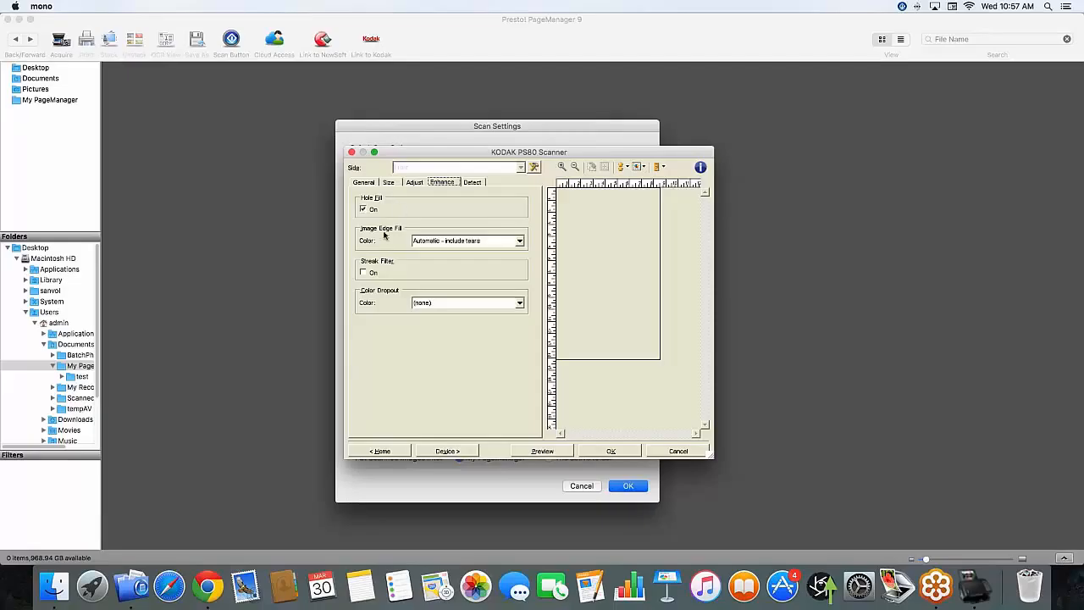
mouse_move(467, 247)
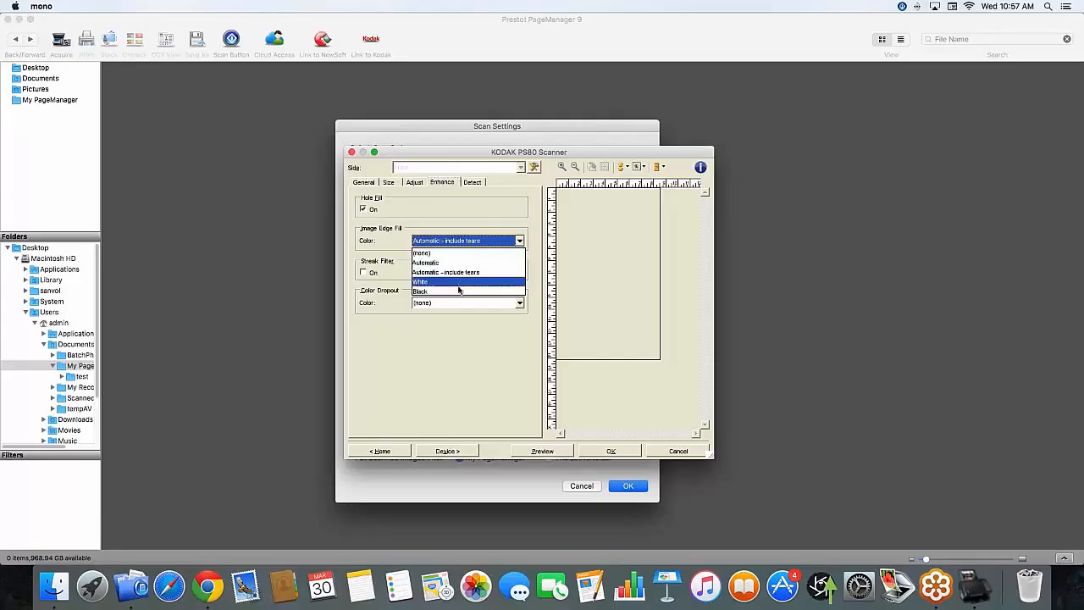
click(444, 271)
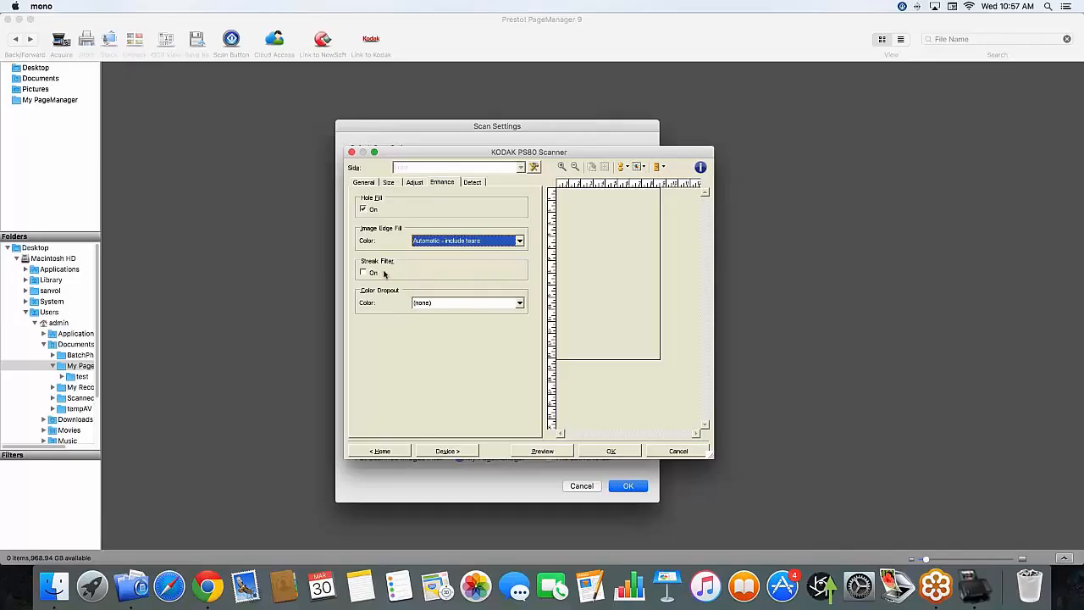
mouse_move(383, 312)
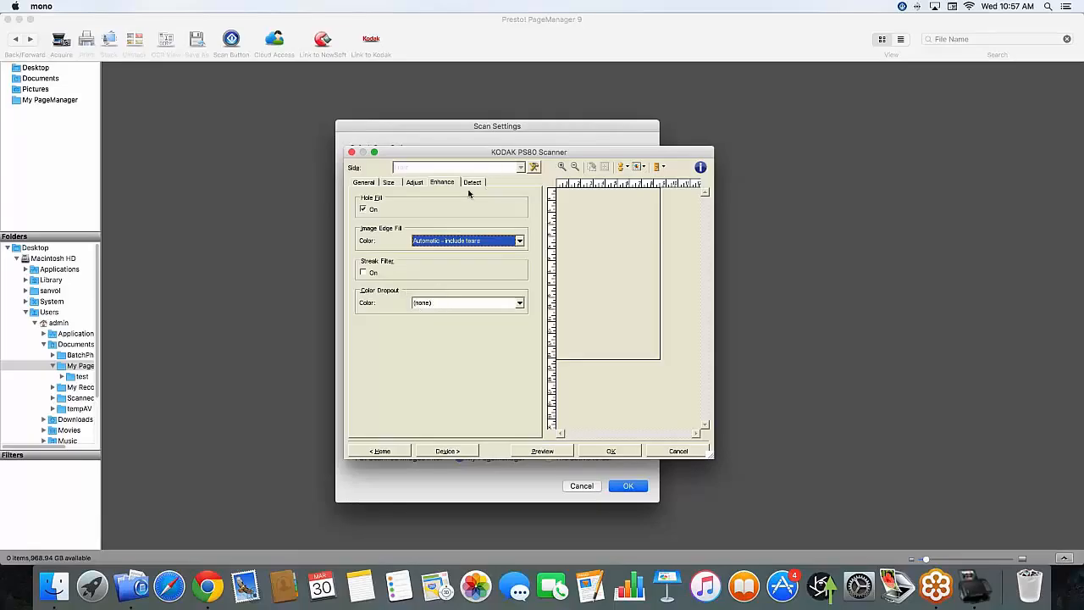
click(471, 181)
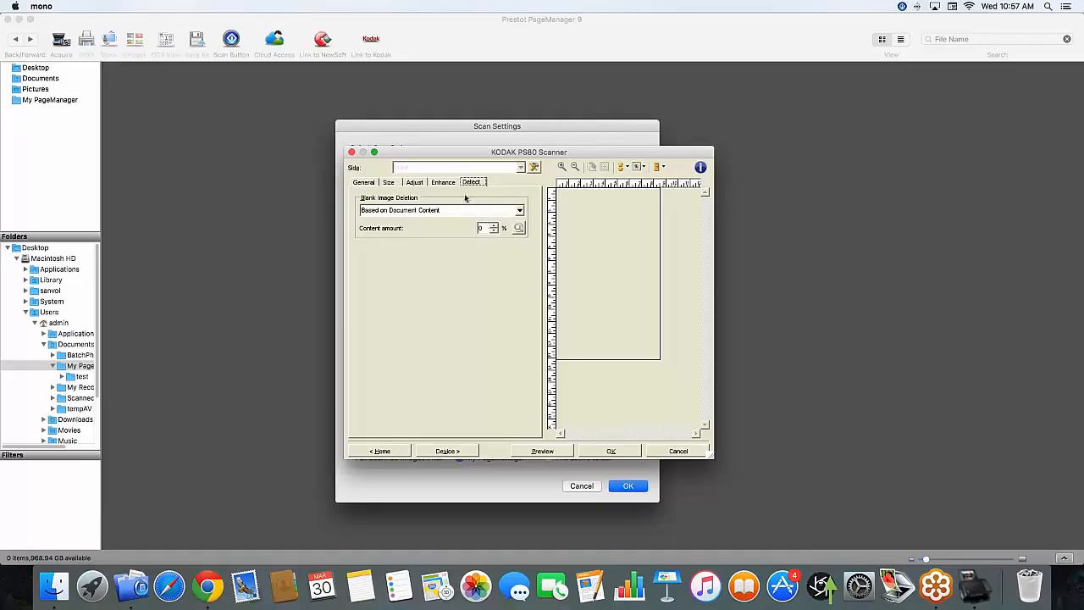
mouse_move(449, 222)
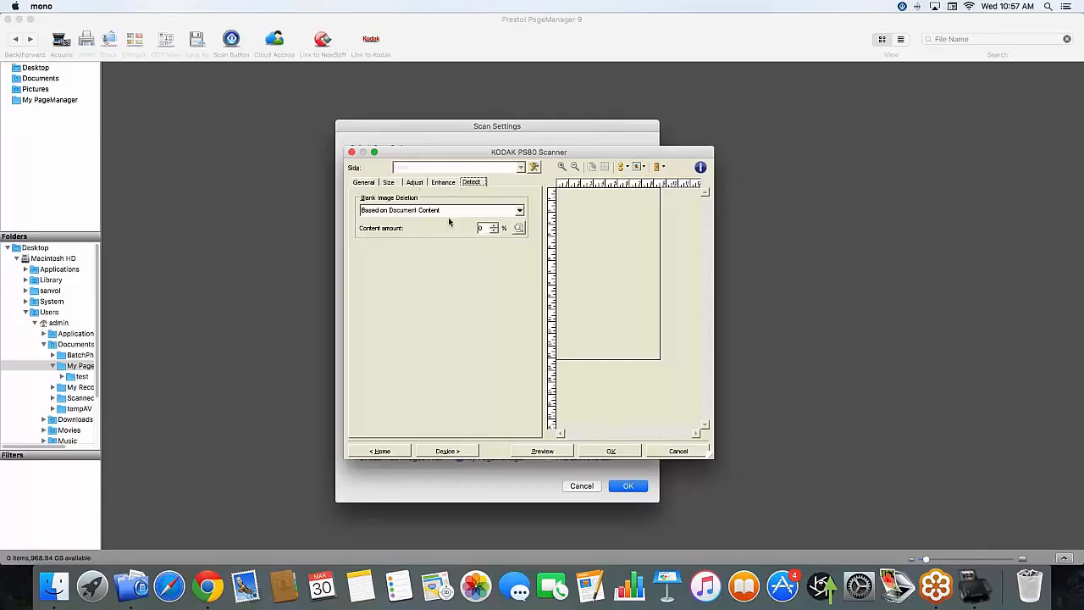
Step: Accept the scanner settings, save them as a shortcut and return to Default Scan Options
click(380, 450)
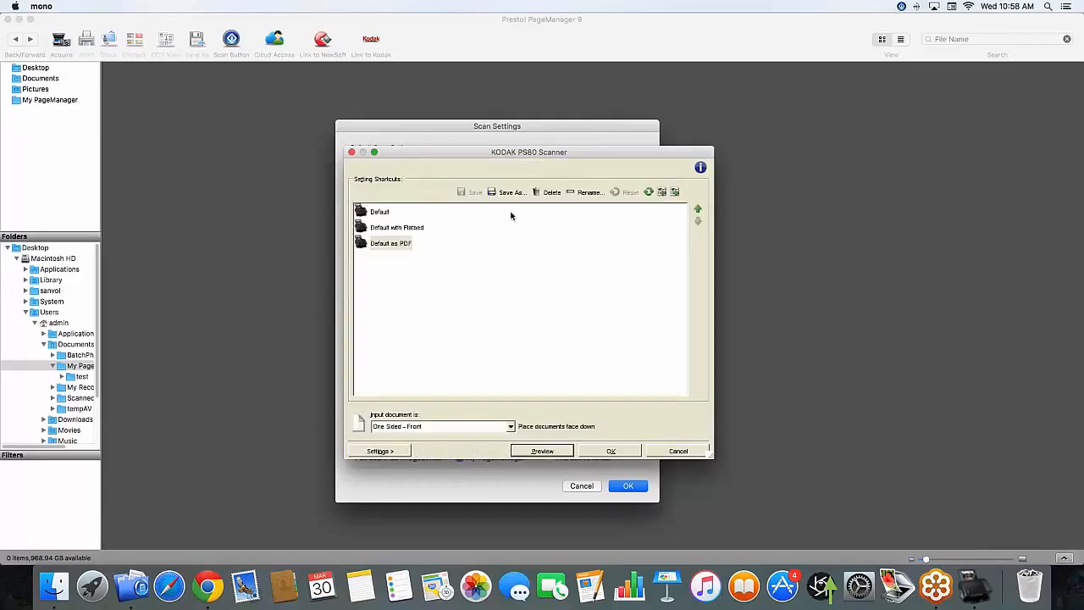
click(389, 244)
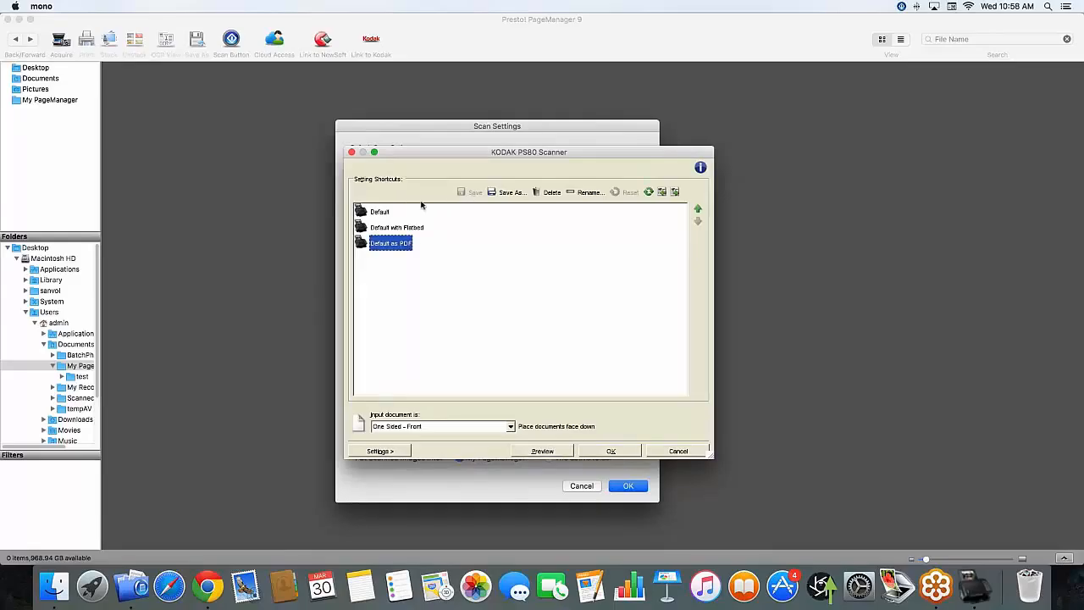
click(380, 210)
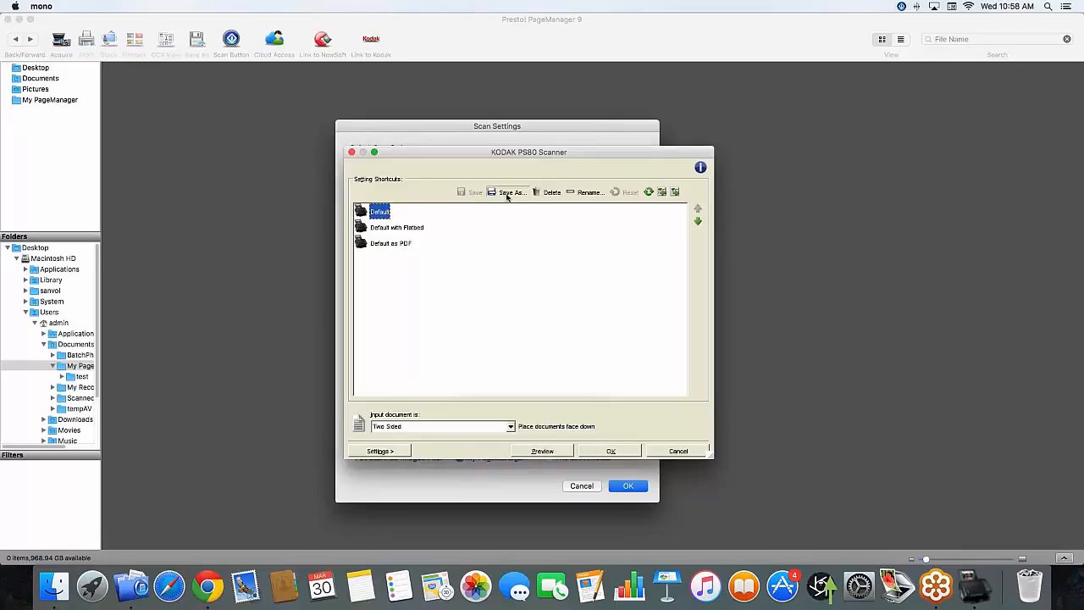
click(512, 194)
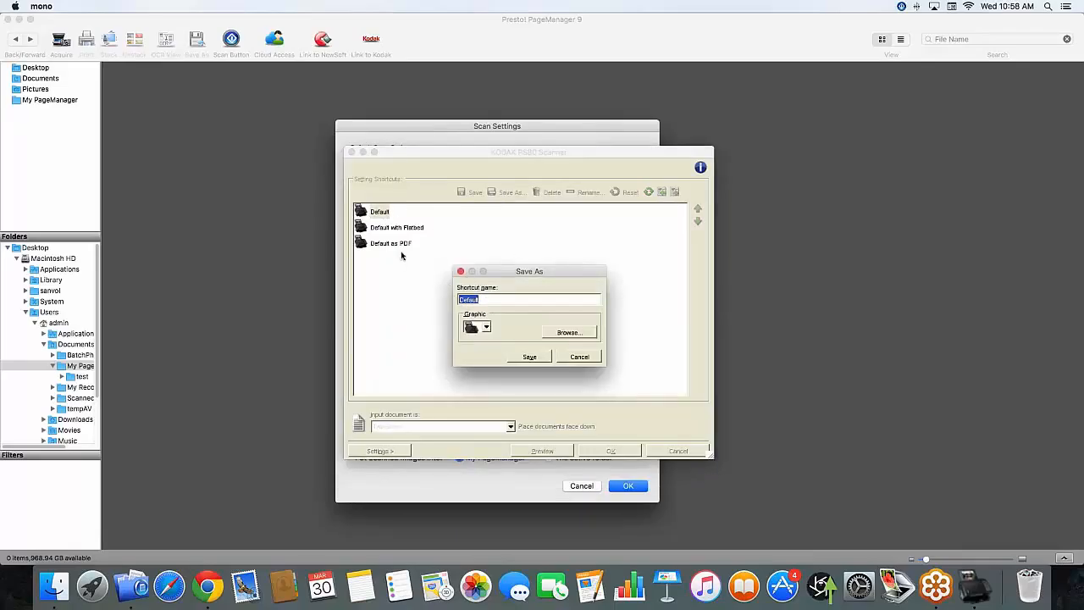
click(579, 356)
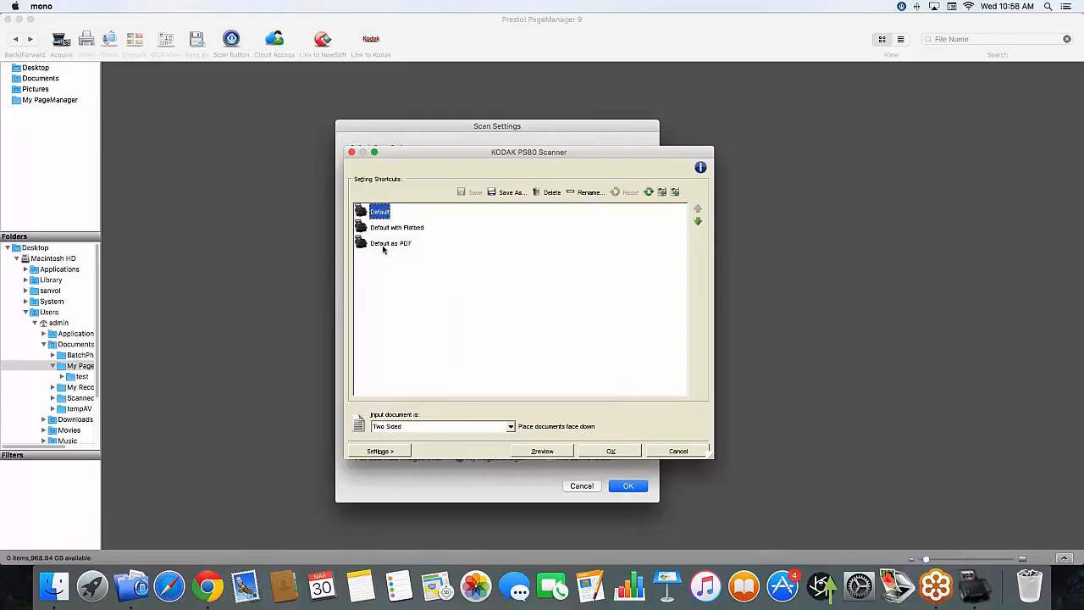
click(389, 244)
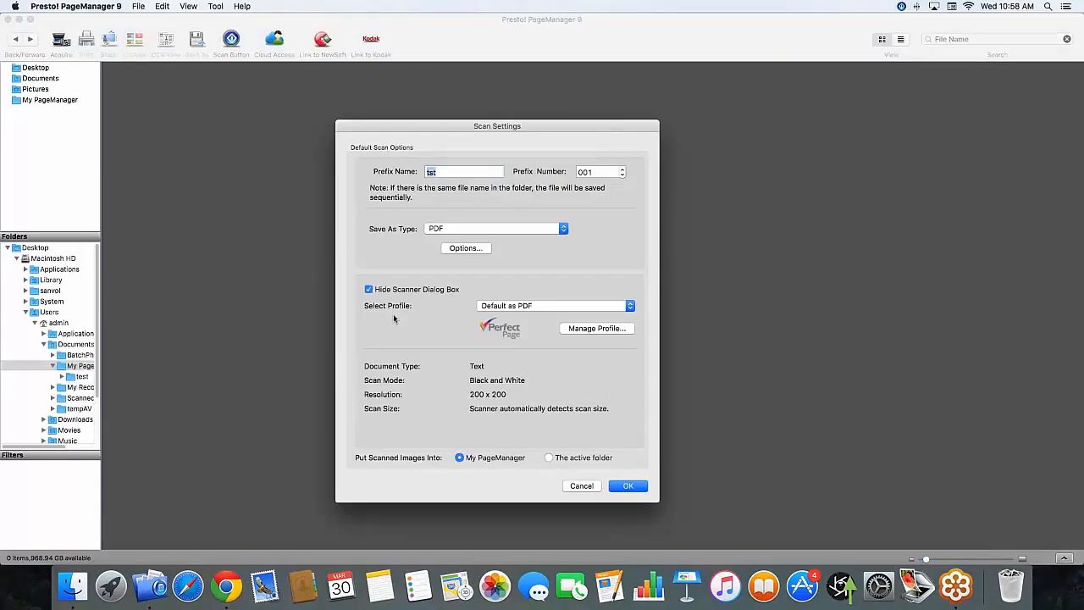
mouse_move(495, 149)
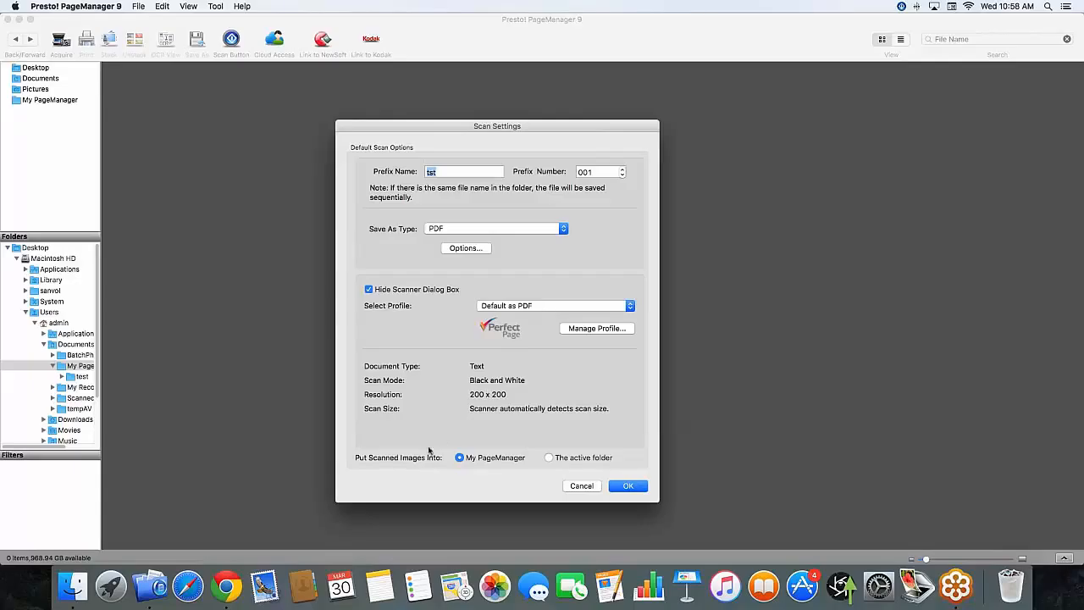
mouse_move(444, 437)
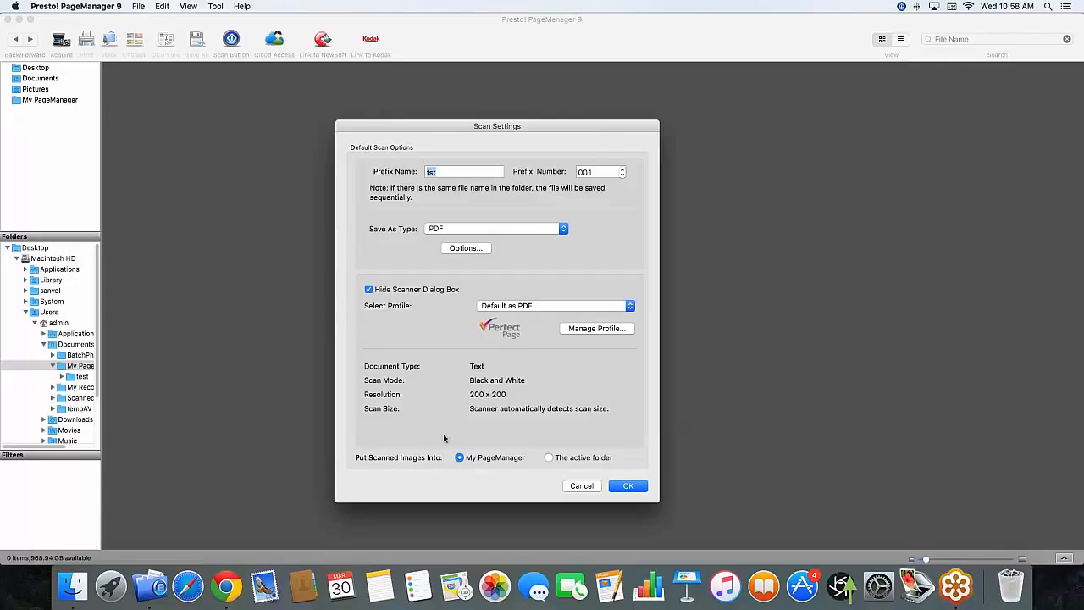
mouse_move(556, 499)
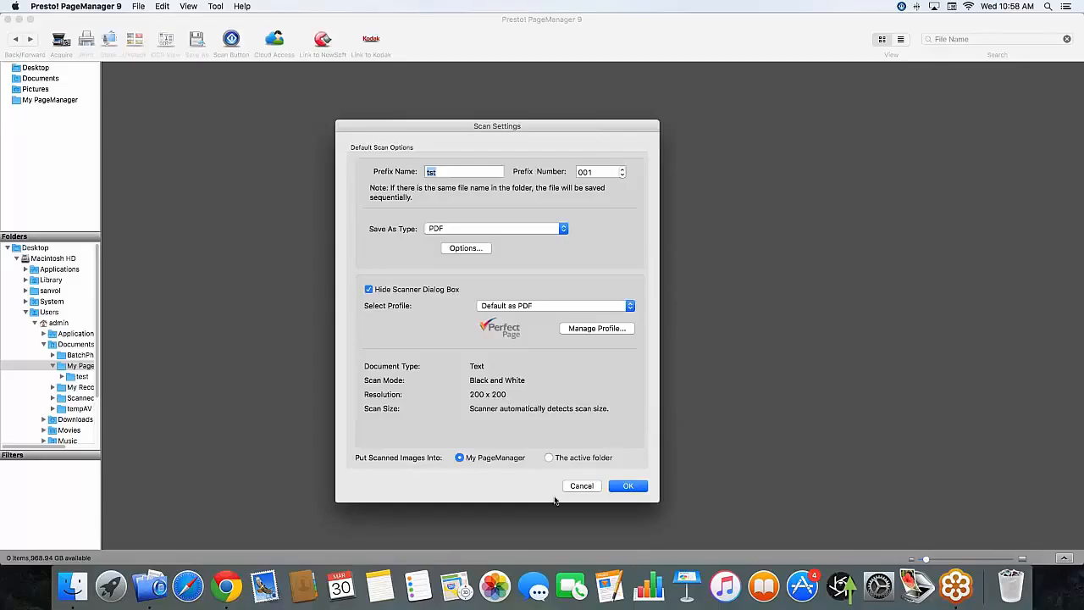
Step: Confirm scan options and scan the two pages into the workspace as PDF thumbnails
click(627, 484)
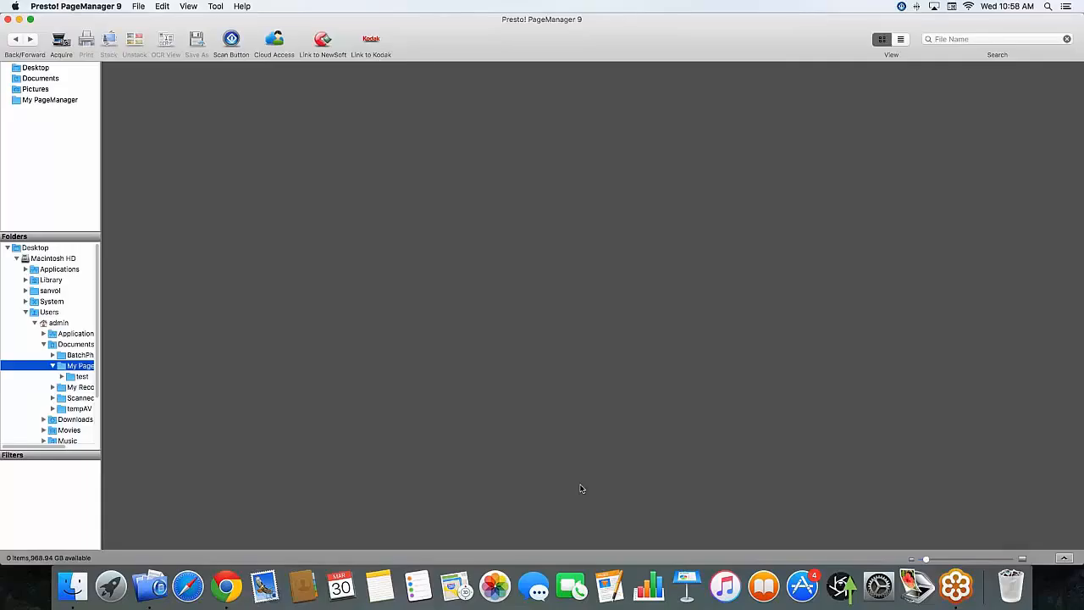
mouse_move(213, 142)
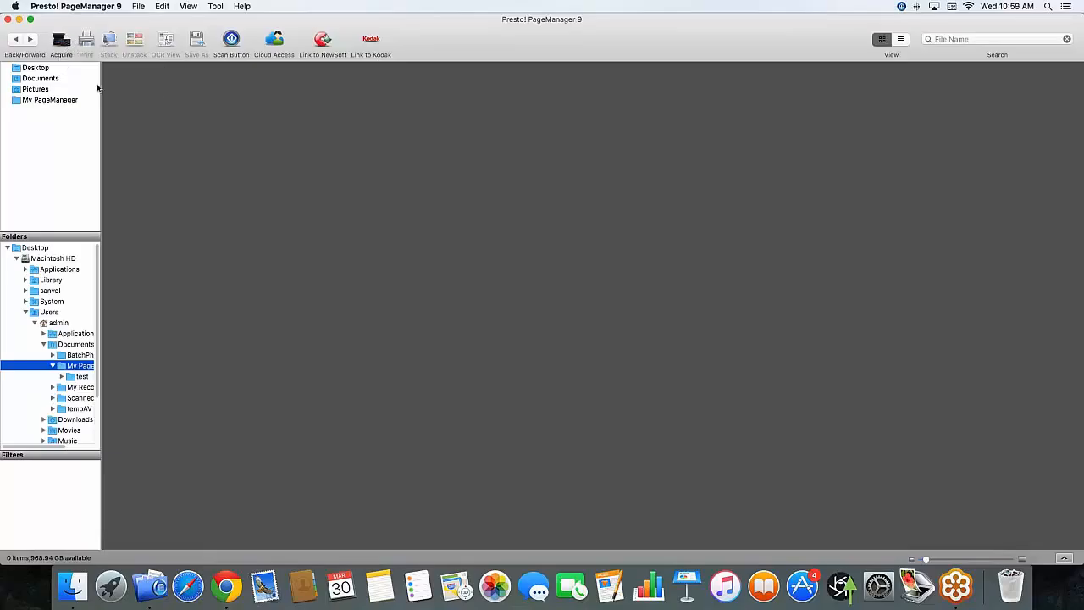
click(61, 41)
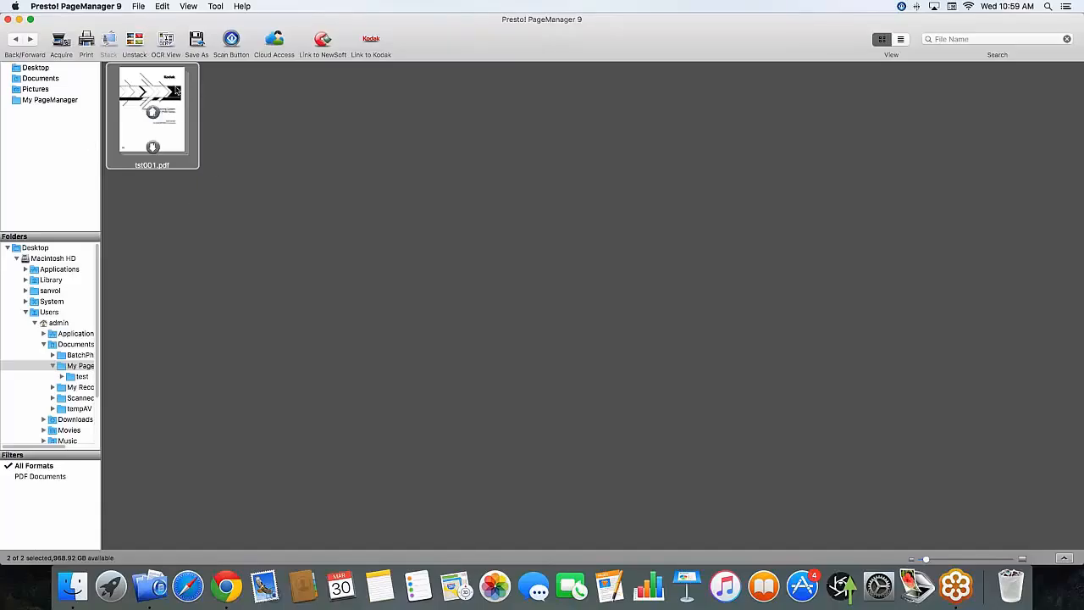
mouse_move(190, 146)
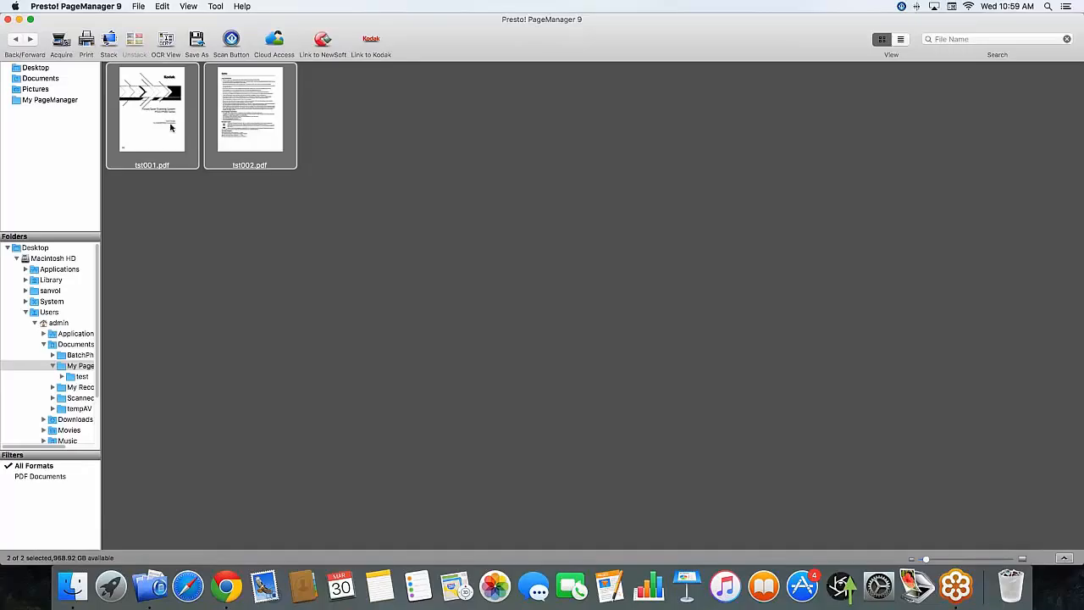
Step: View the first scanned page in PageViewer and select a word to prove it is searchable
double_click(152, 110)
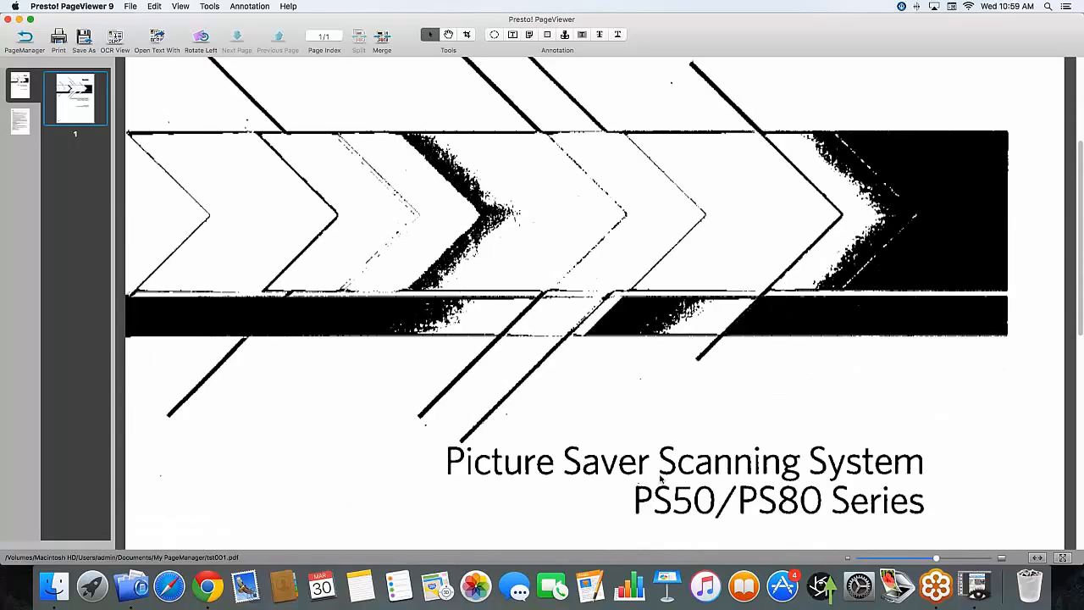
scroll(down, 3)
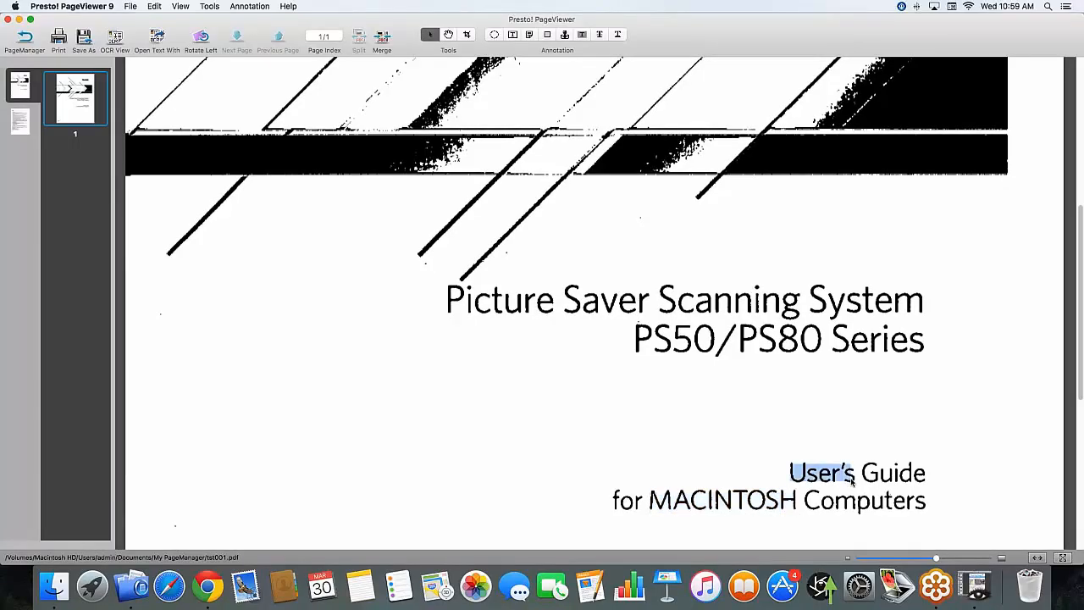
double_click(493, 298)
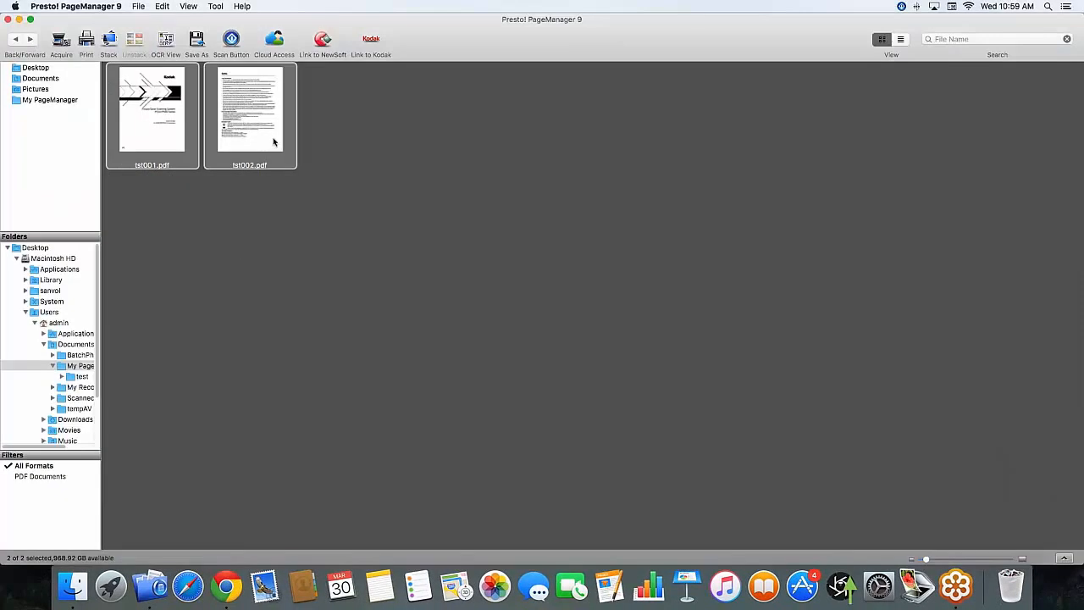
Step: View the second scanned page and select a word in the Safety text to confirm it is searchable
double_click(151, 108)
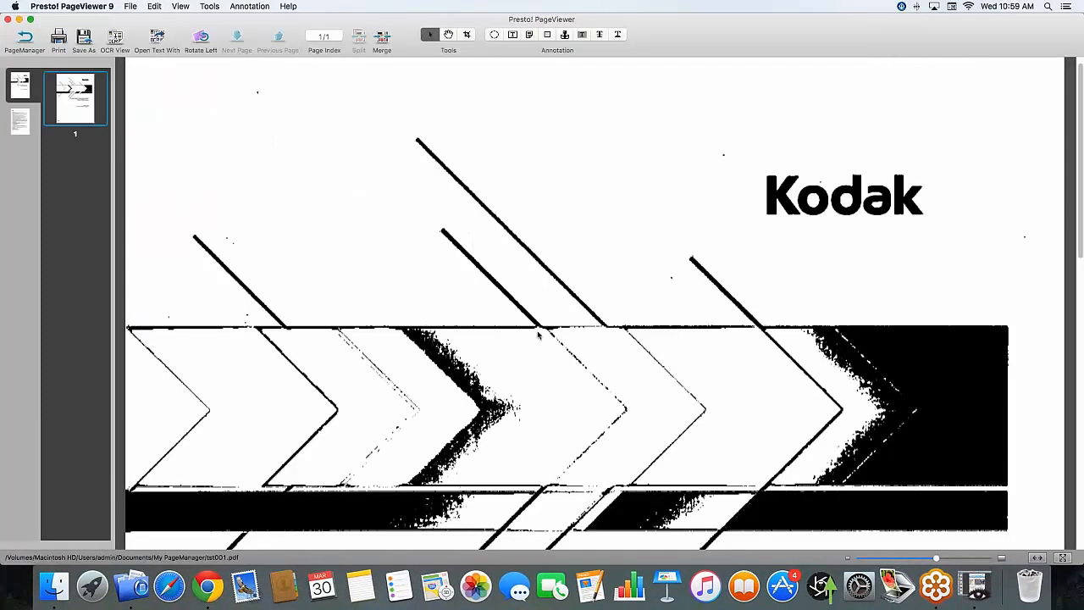
scroll(down, 3)
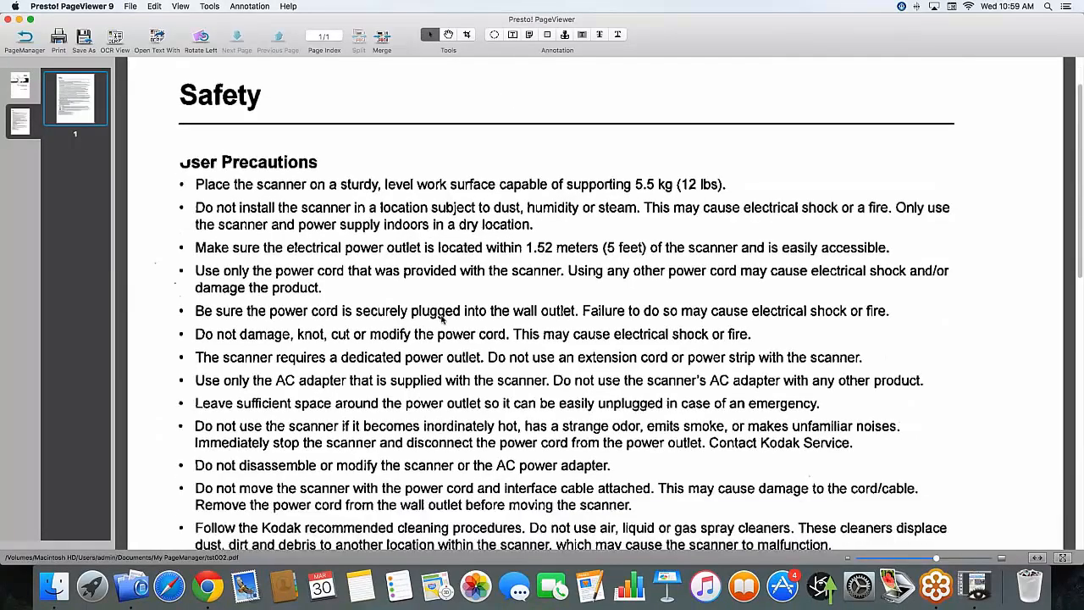
scroll(down, 3)
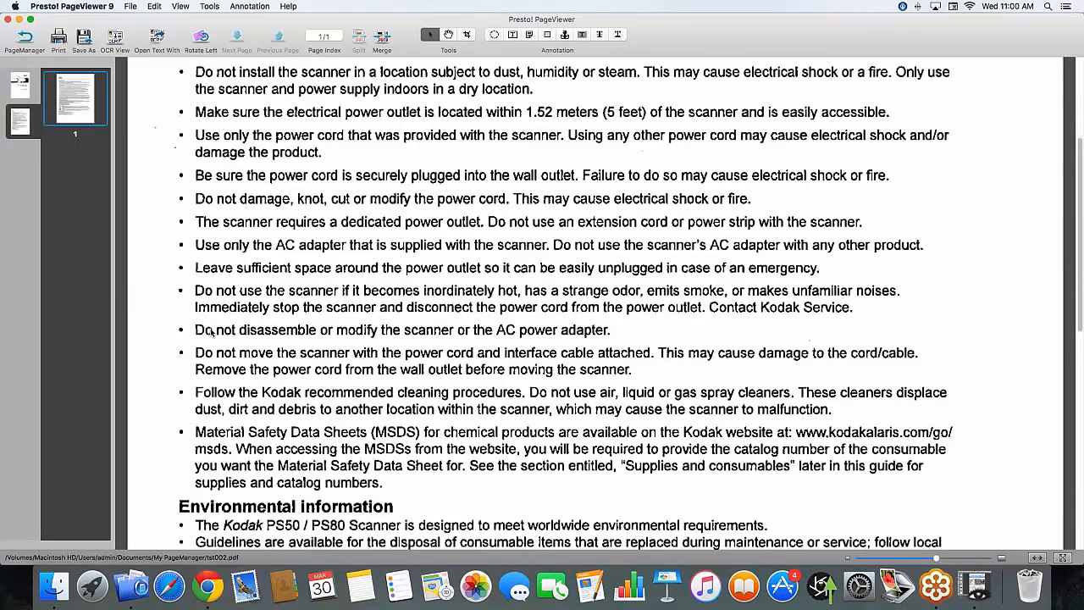
double_click(224, 329)
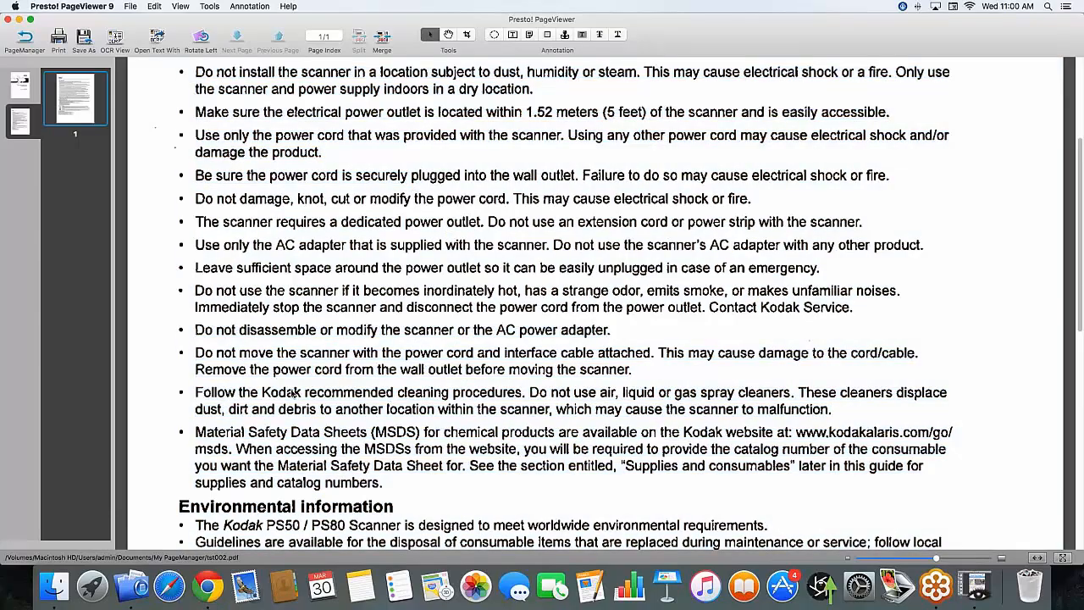
Step: Read to the bottom of the Safety page and close PageViewer to show the thumbnails again
scroll(down, 3)
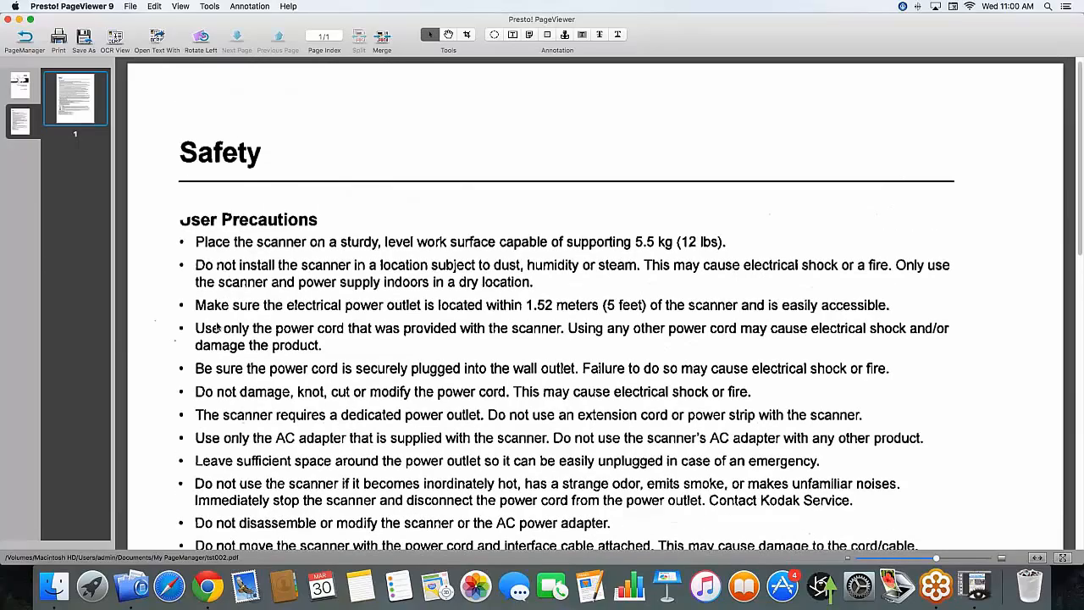
mouse_move(163, 328)
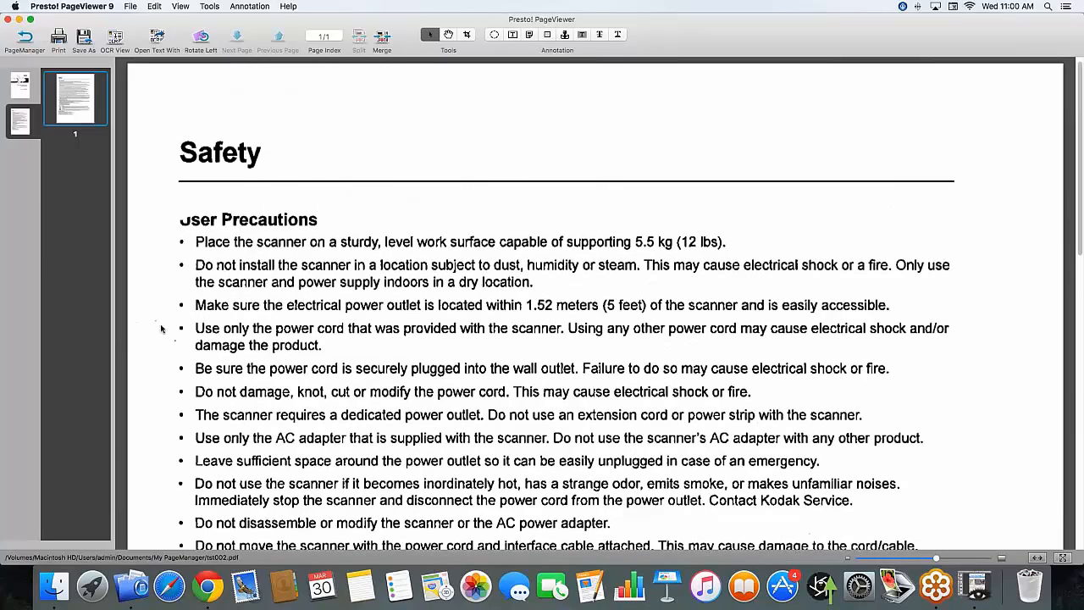
scroll(down, 3)
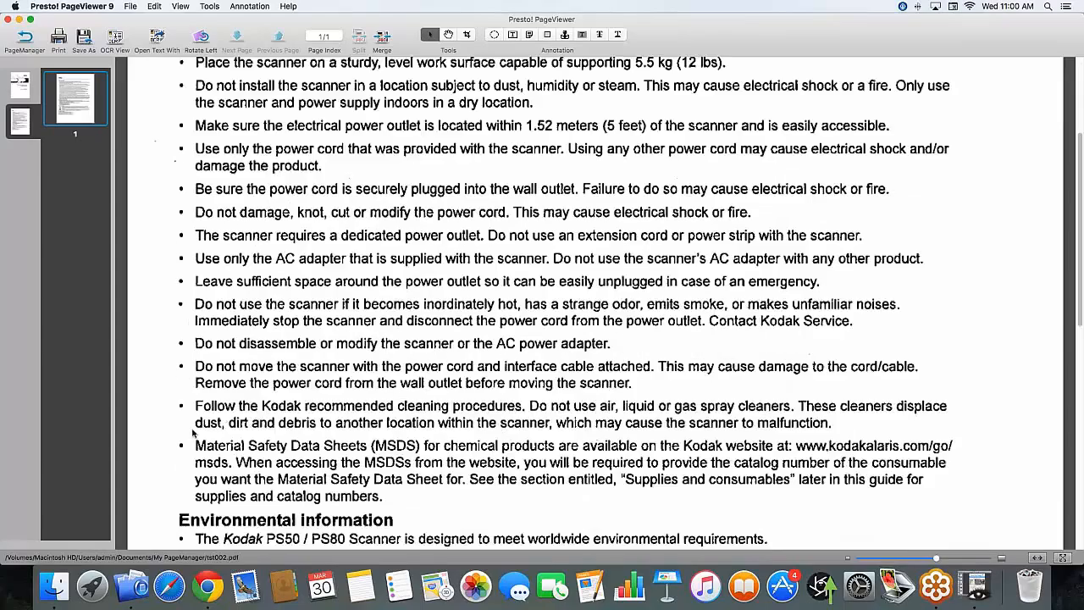
scroll(down, 3)
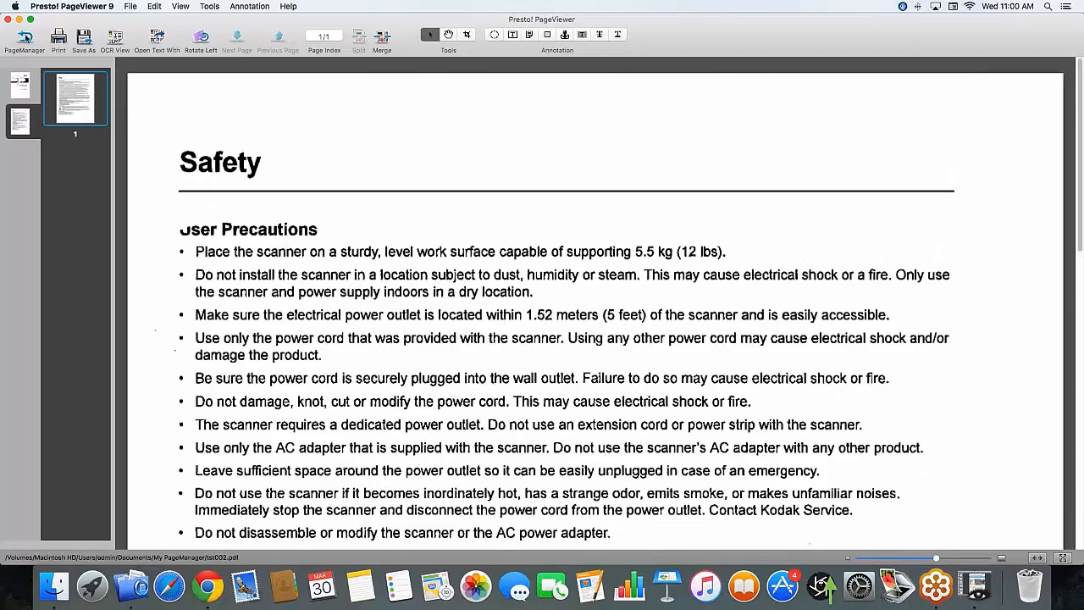
click(24, 37)
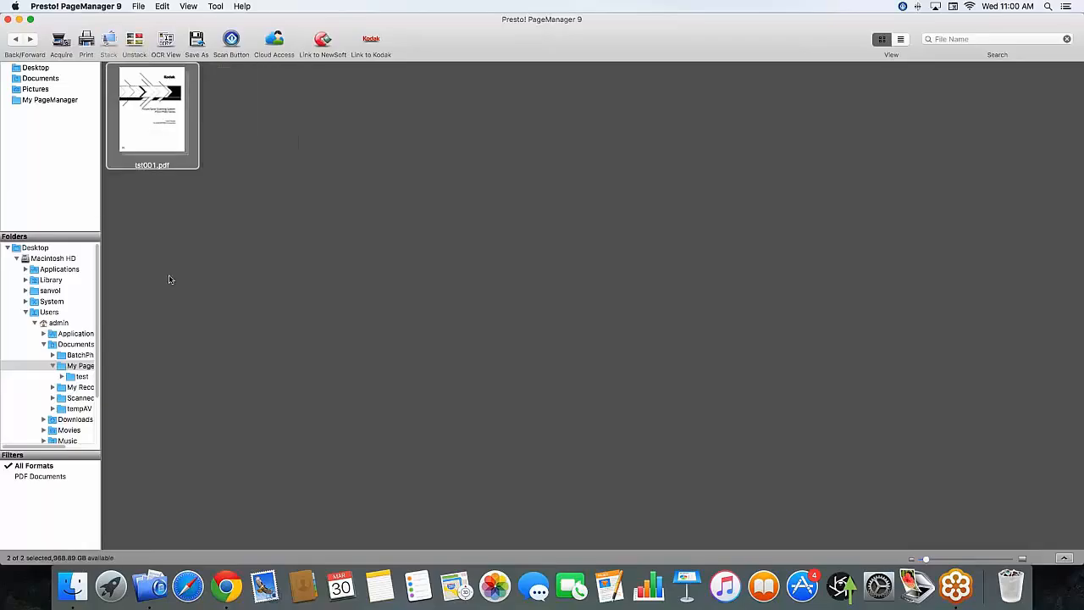
Step: Start a Batch Rename of the scanned stack with the prefix job 01
right_click(153, 112)
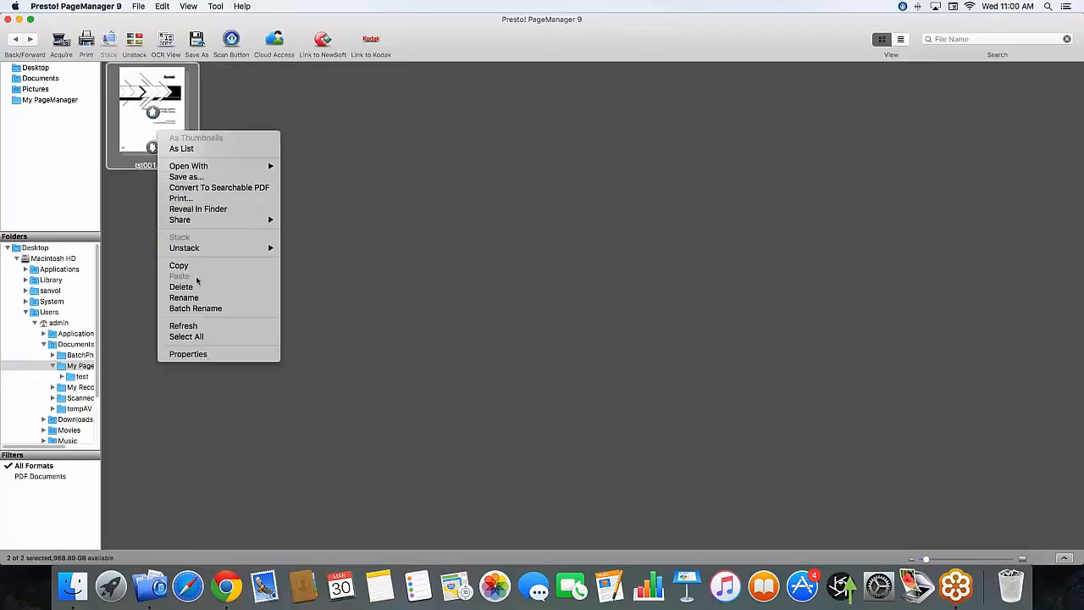
click(194, 308)
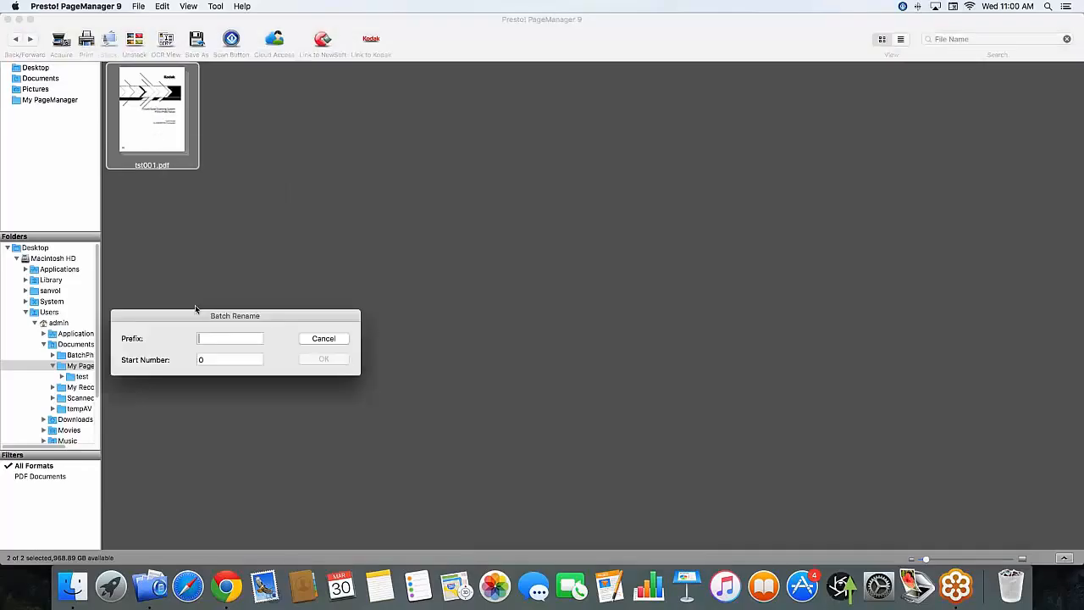
text(job)
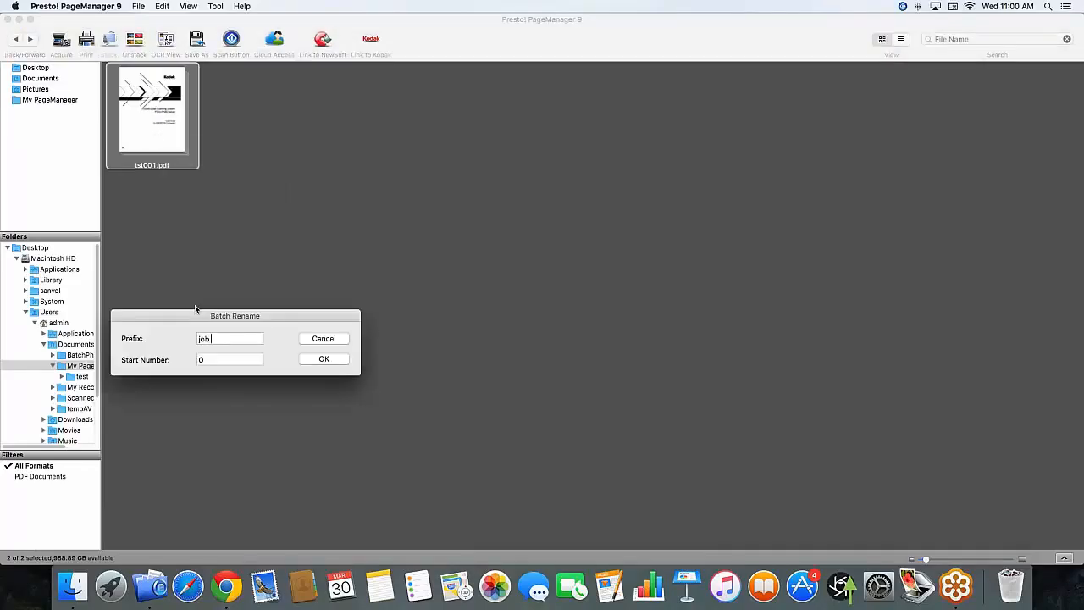
text(01)
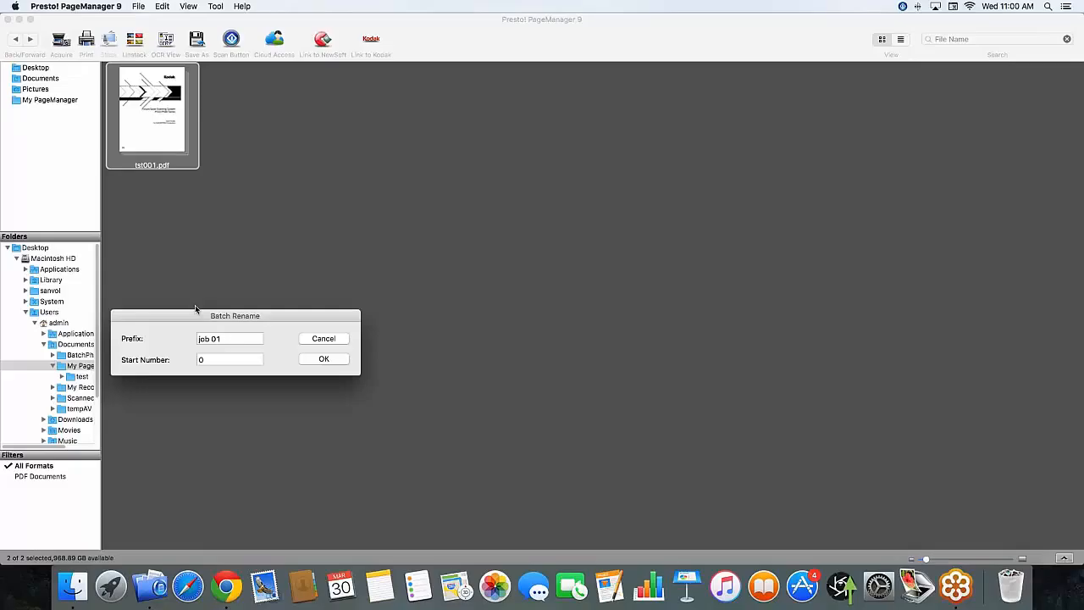
mouse_move(223, 335)
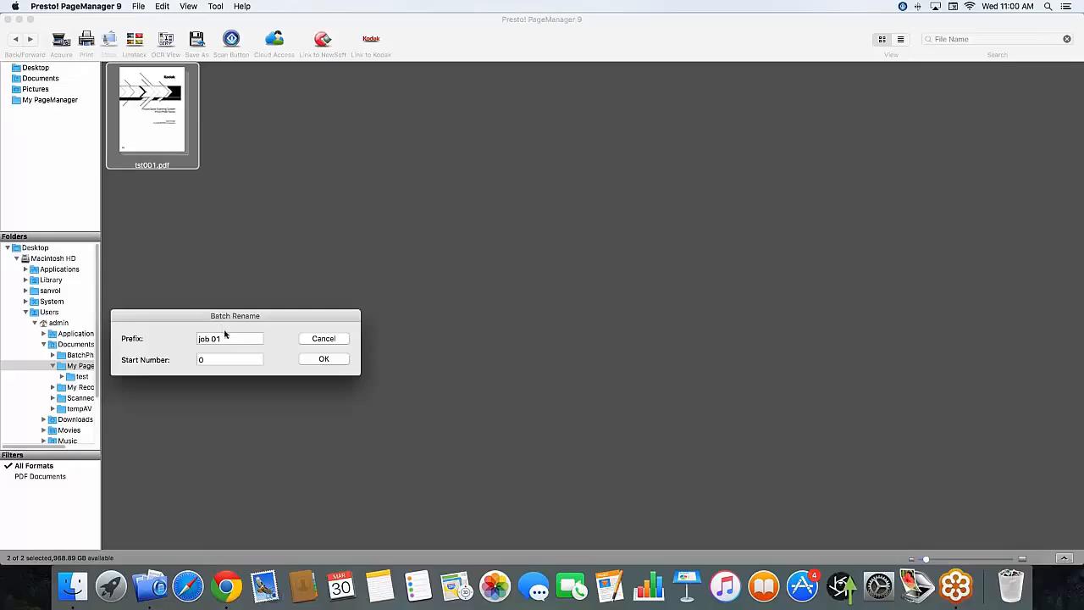
mouse_move(266, 353)
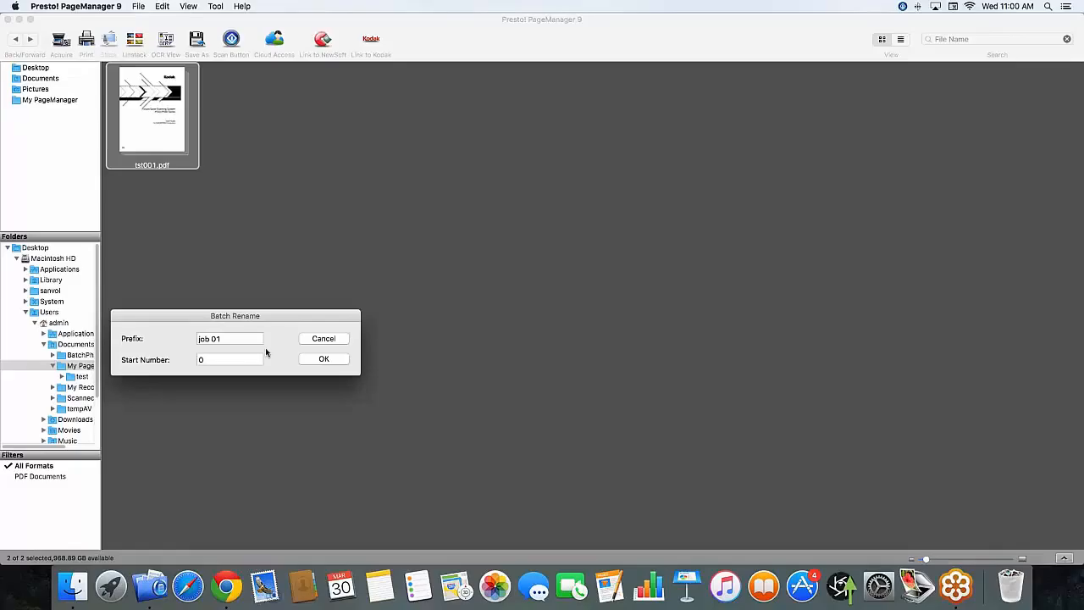
Step: Number the rename from 100, apply it, and stack the two renamed pages together again
click(228, 359)
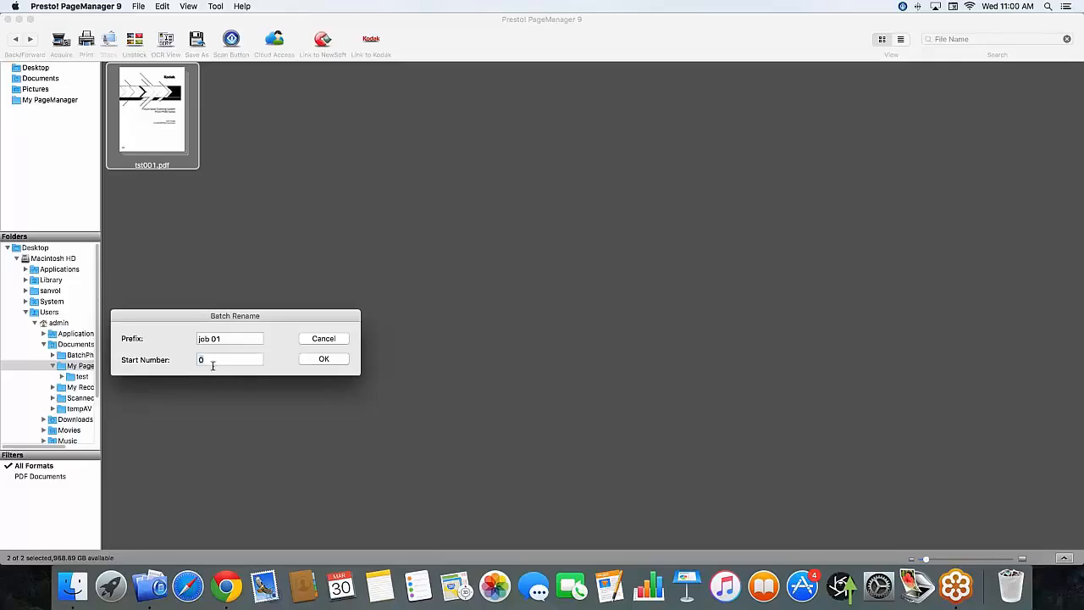
text(100)
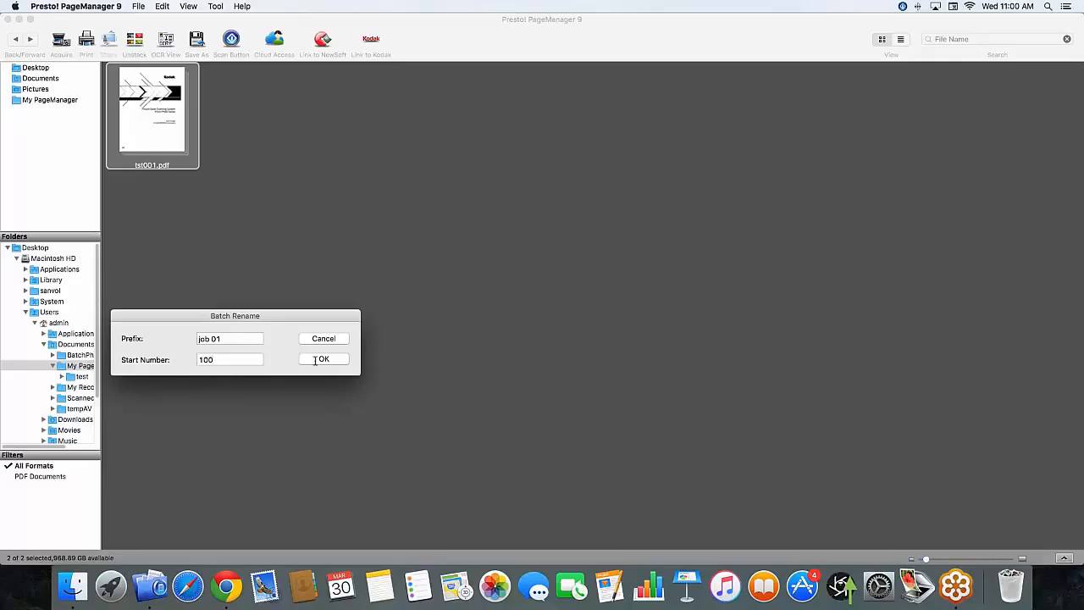
click(322, 359)
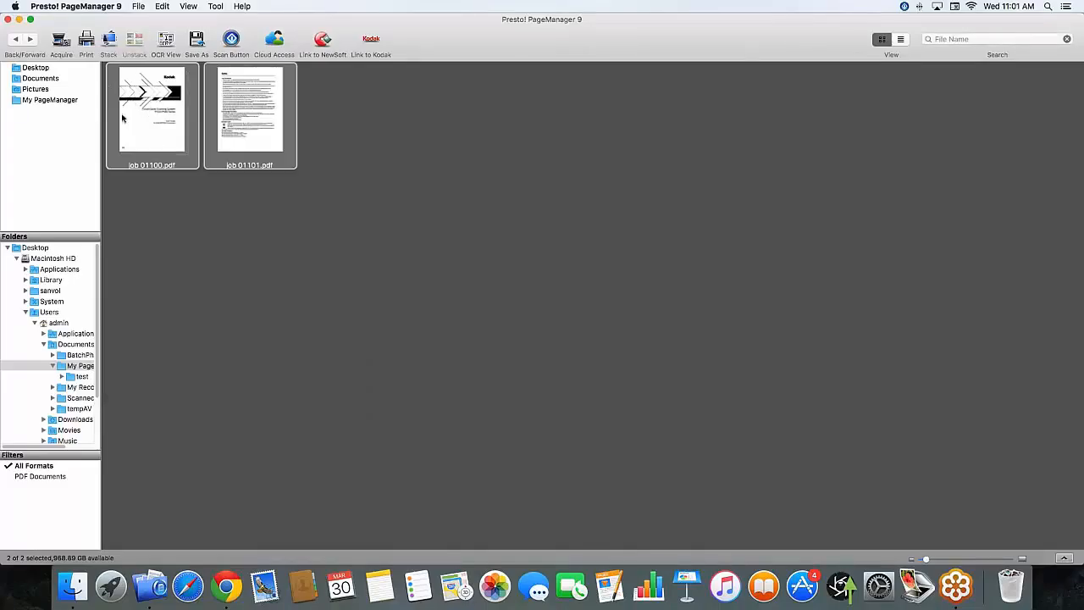
mouse_move(152, 166)
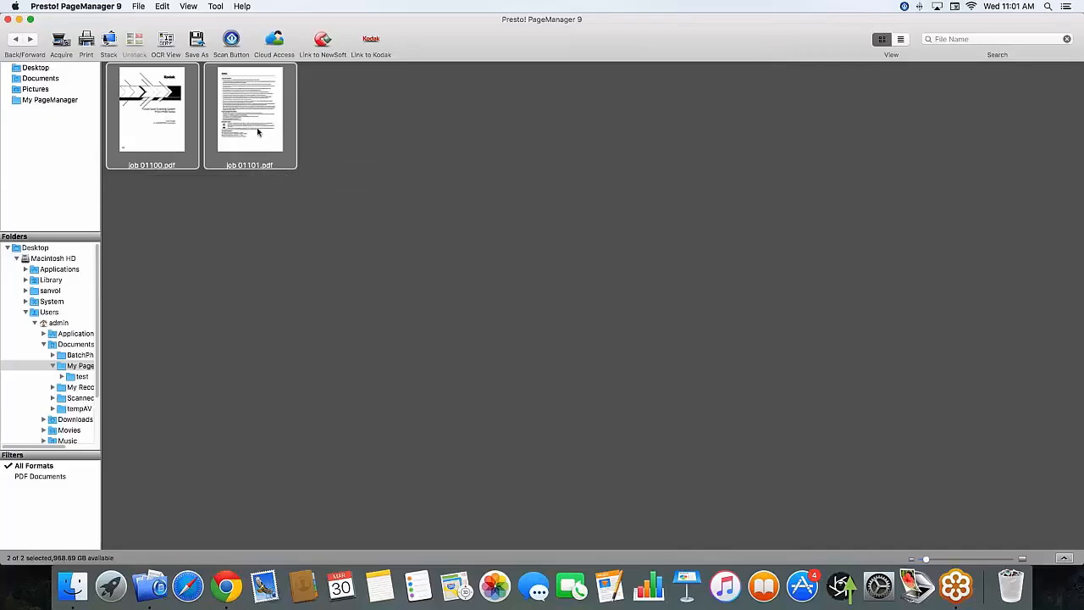
click(109, 43)
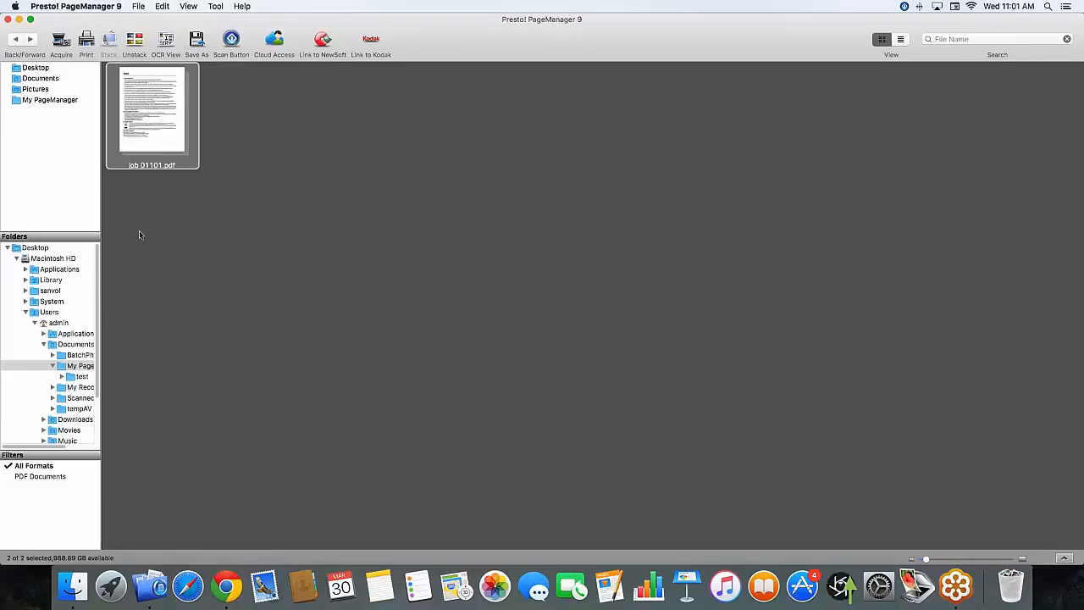
Step: Batch-rename the job 01101 stack again with prefix job and start number 100
right_click(153, 110)
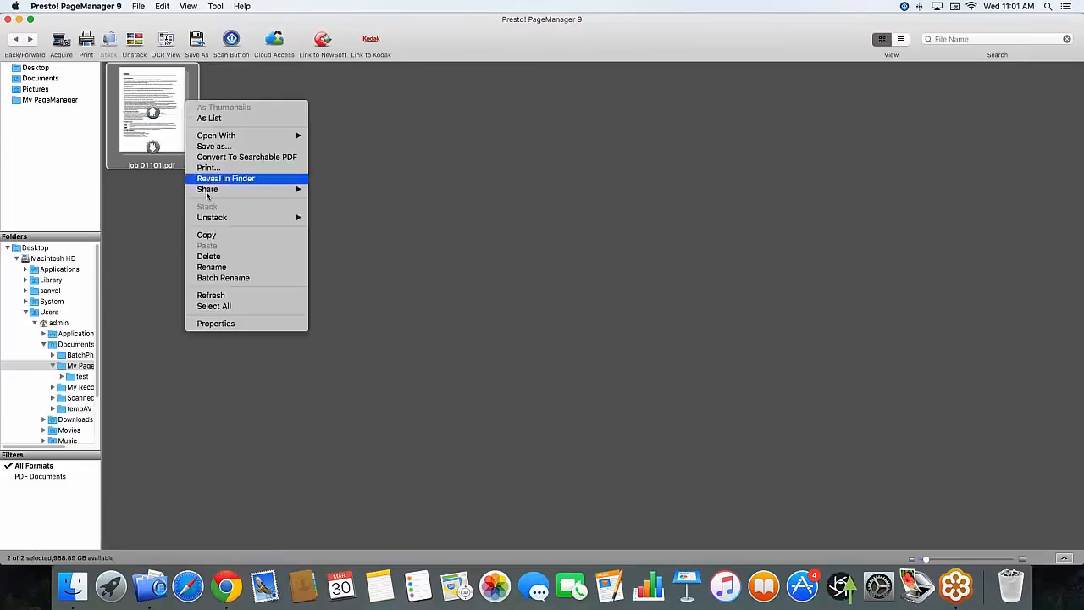
mouse_move(224, 278)
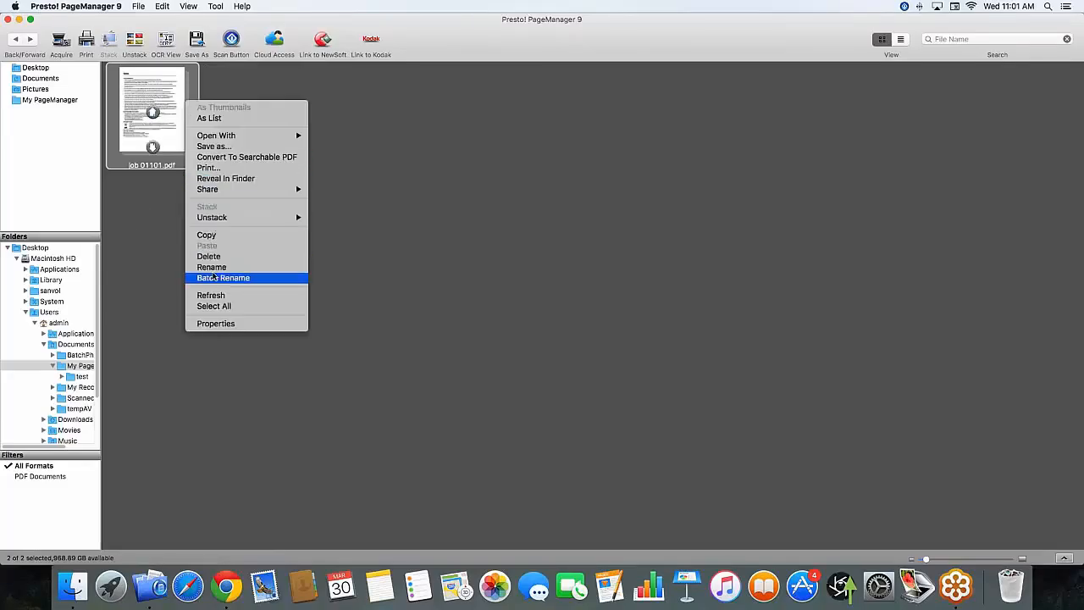
click(224, 278)
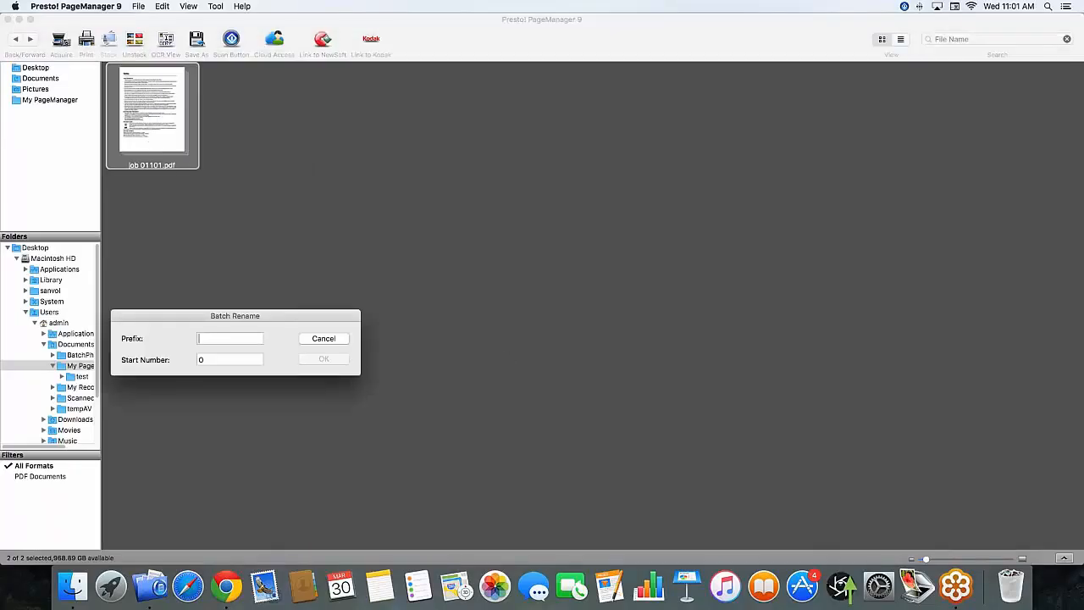
text(job 0)
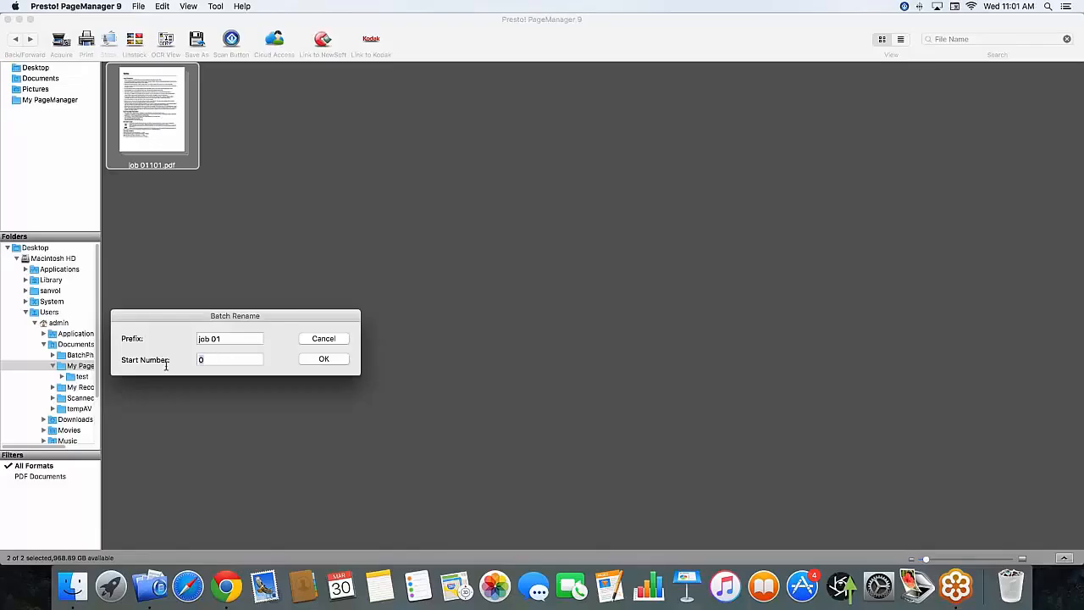
text(100)
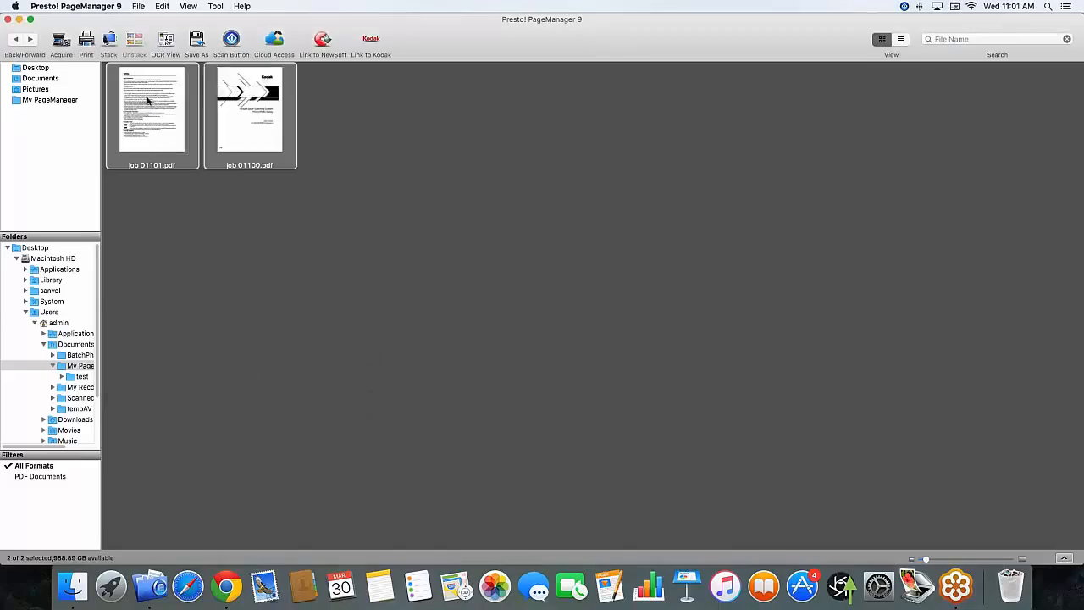
mouse_move(268, 110)
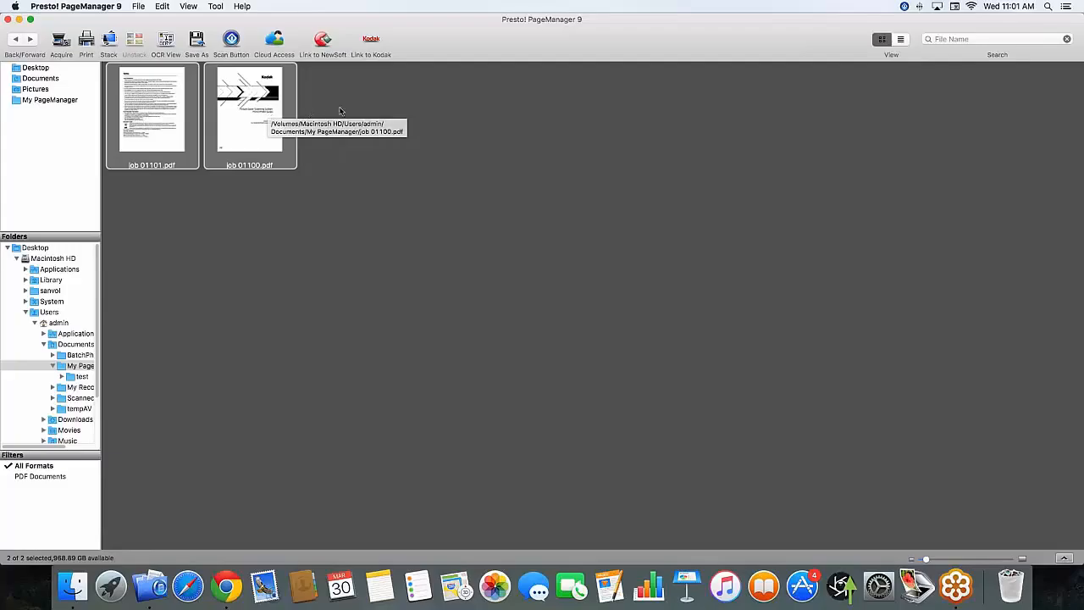
mouse_move(590, 128)
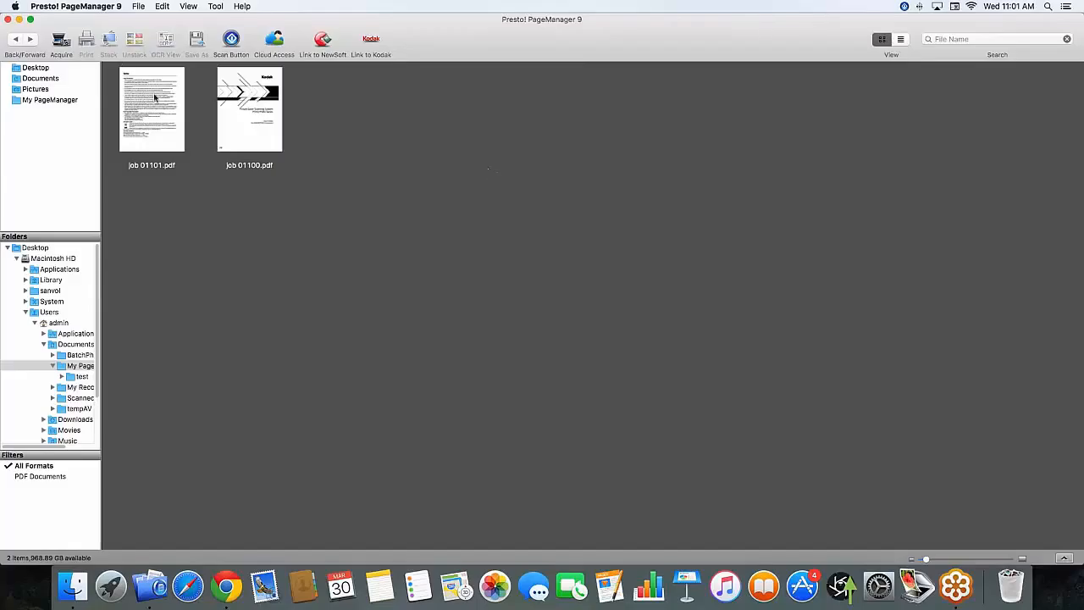
mouse_move(346, 178)
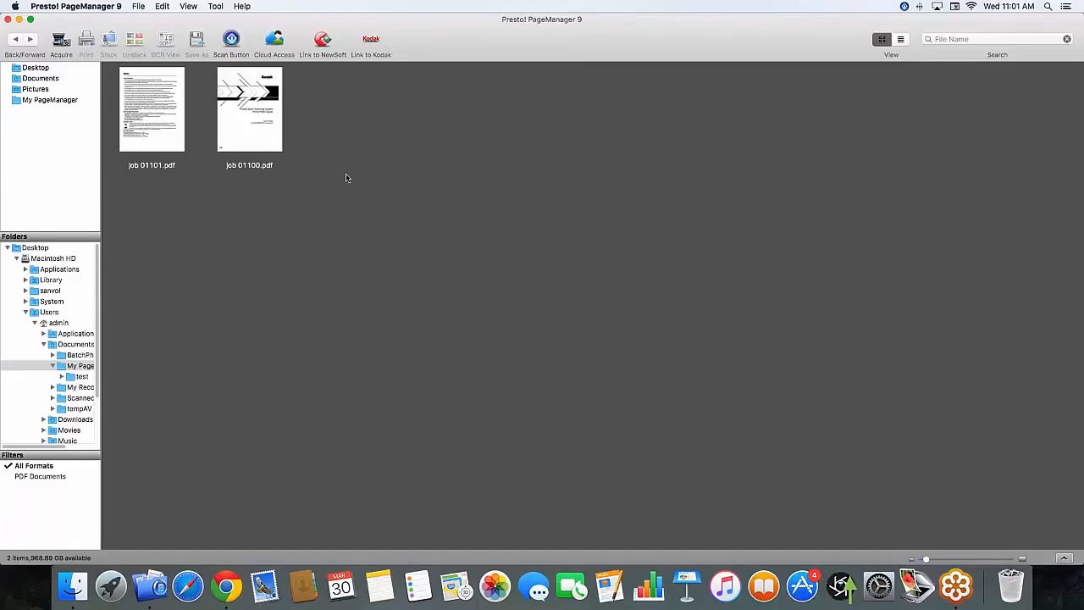